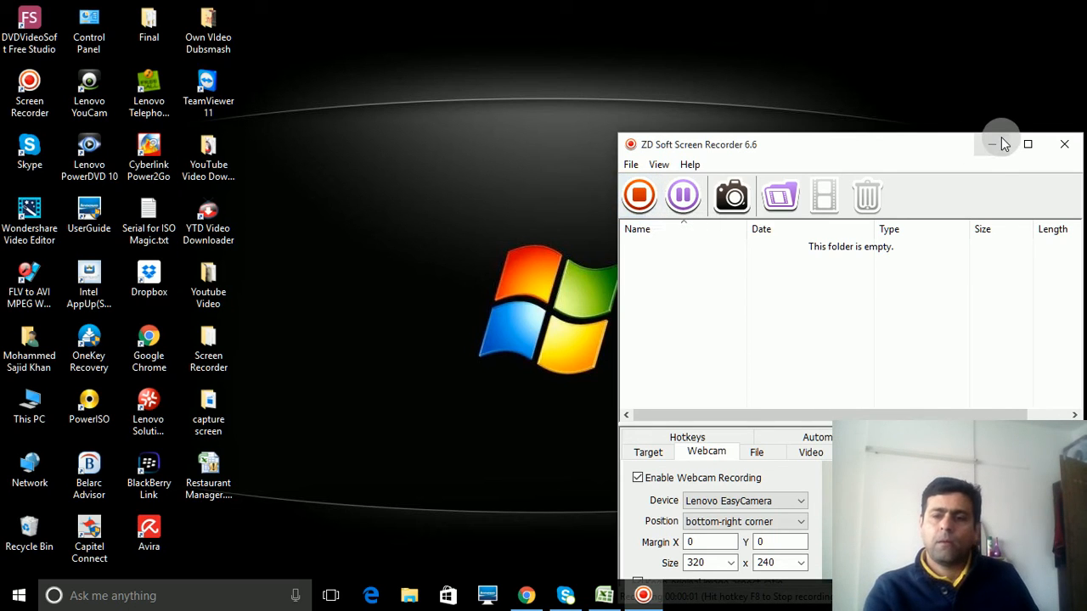
pyautogui.moveTo(992, 142)
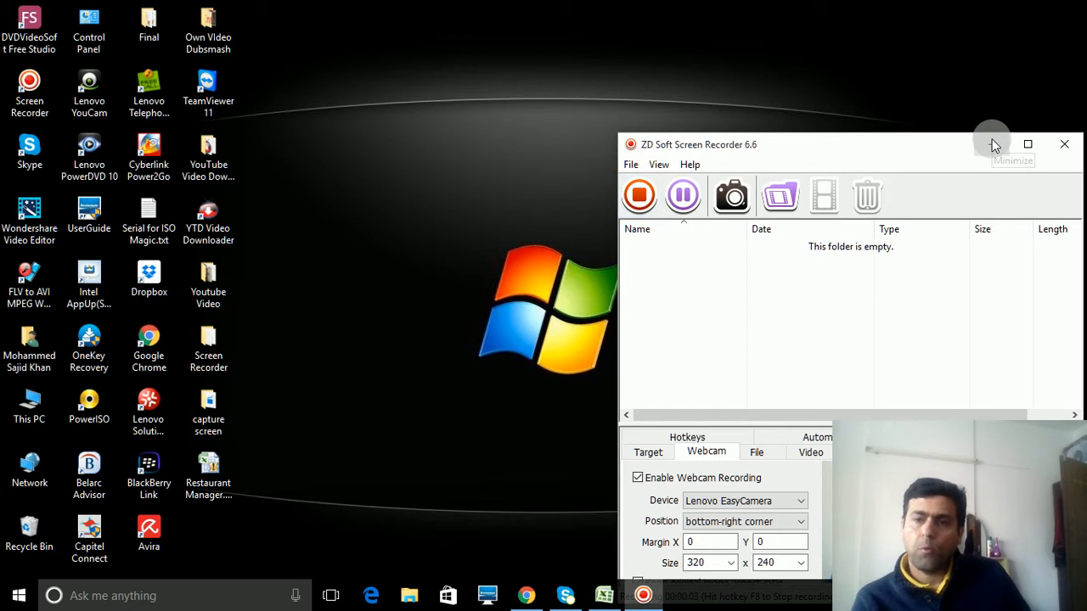
# - Minimize the ZD Soft Screen Recorder window so the desktop icons are visible
pyautogui.click(992, 143)
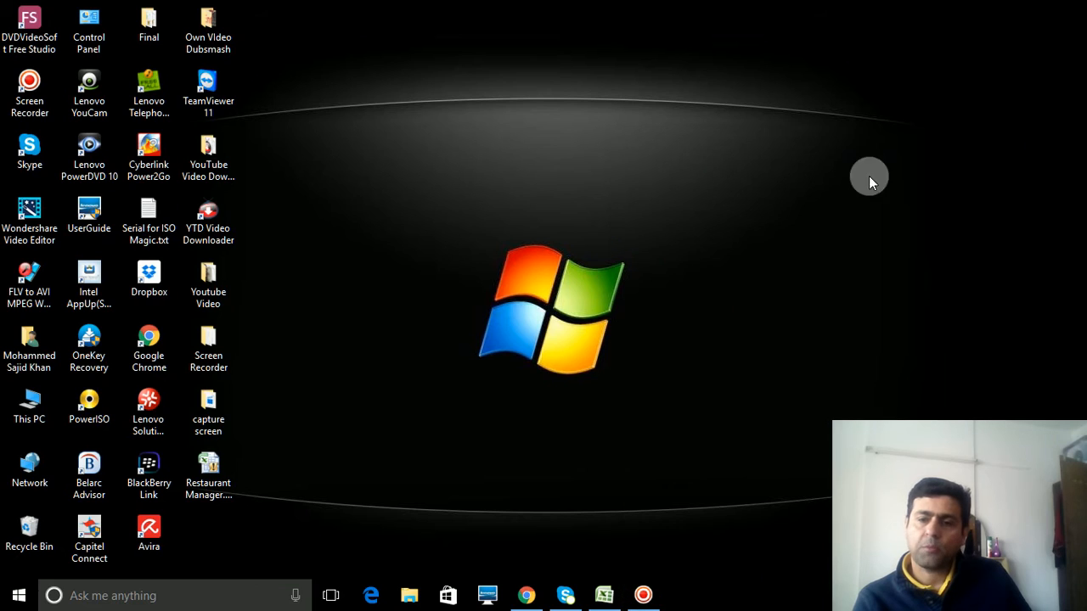
pyautogui.moveTo(499, 380)
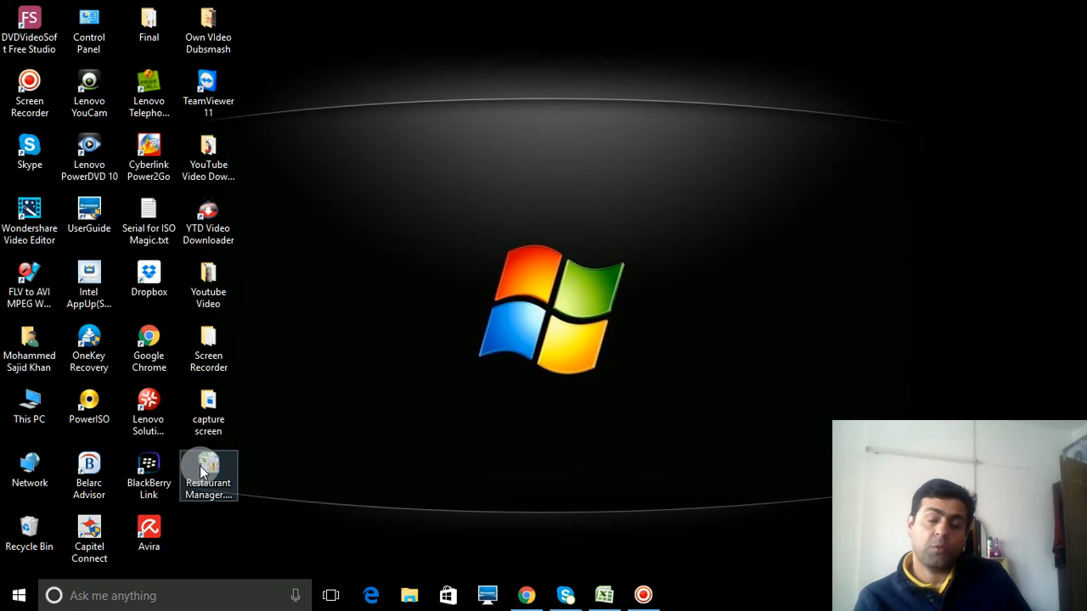
# - Open the Restaurant Manager file from the desktop in Excel
pyautogui.doubleClick(208, 467)
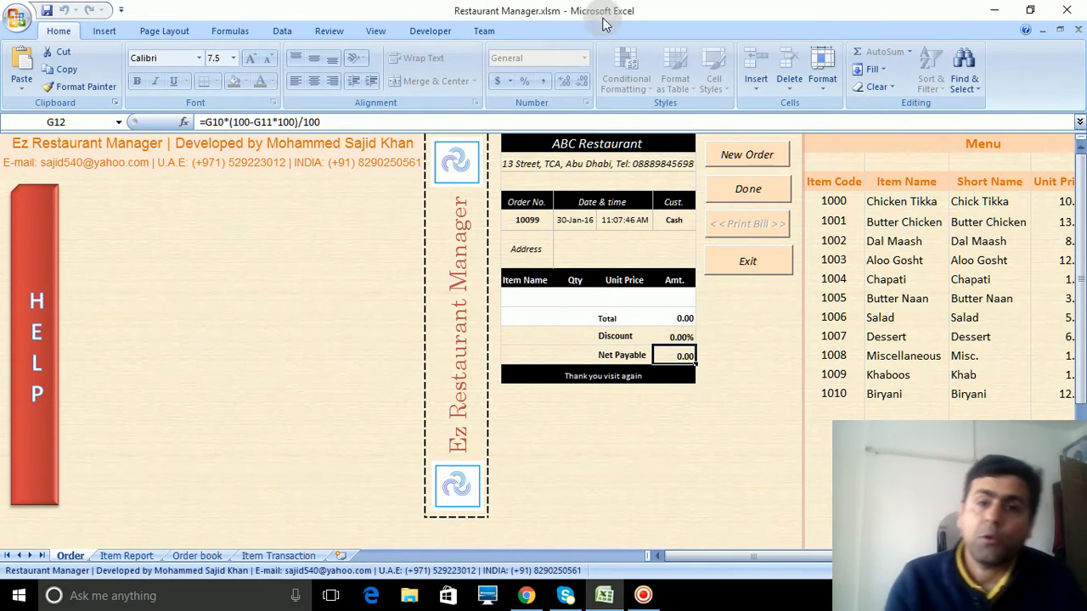
pyautogui.moveTo(534, 255)
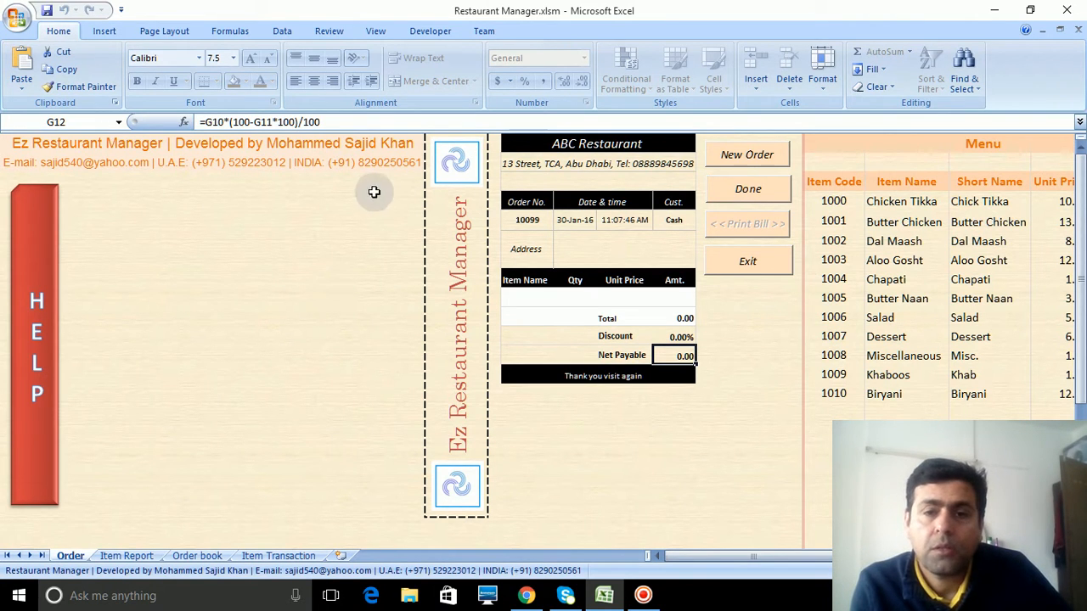
pyautogui.moveTo(291, 264)
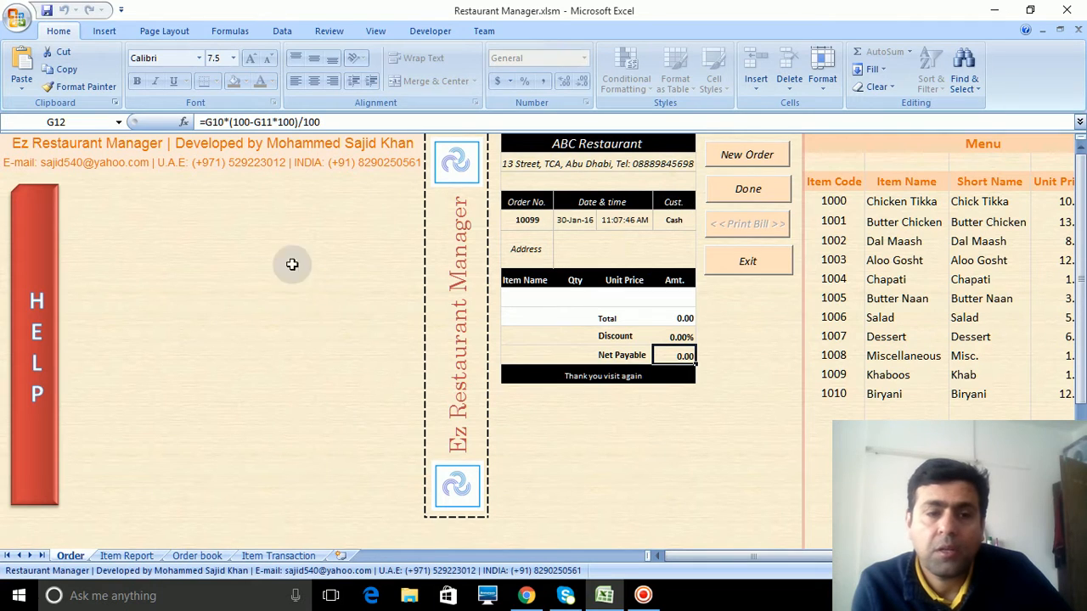
pyautogui.moveTo(346, 278)
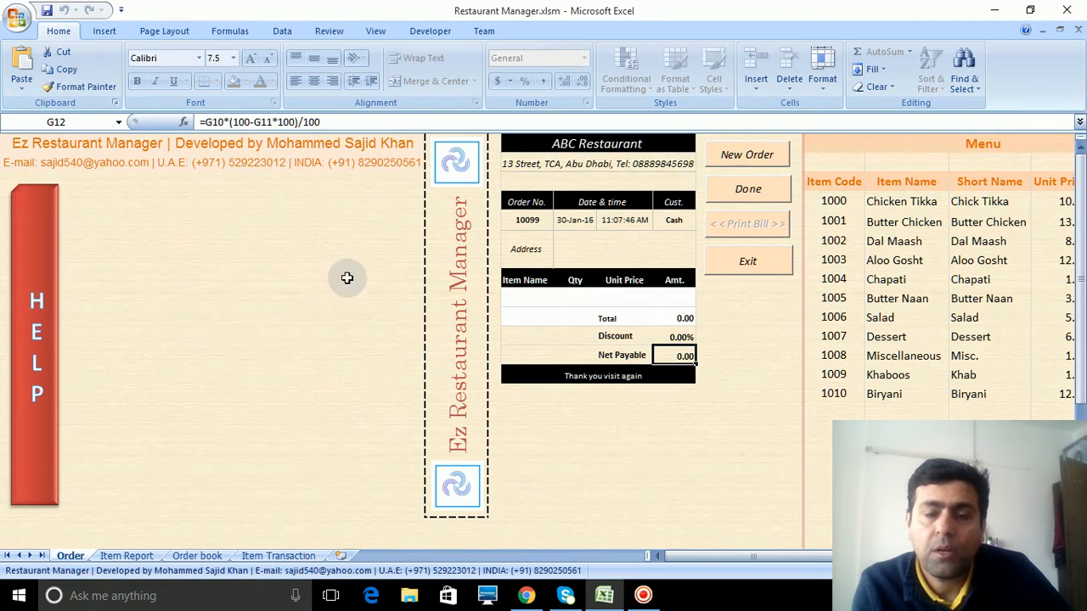
pyautogui.moveTo(55, 355)
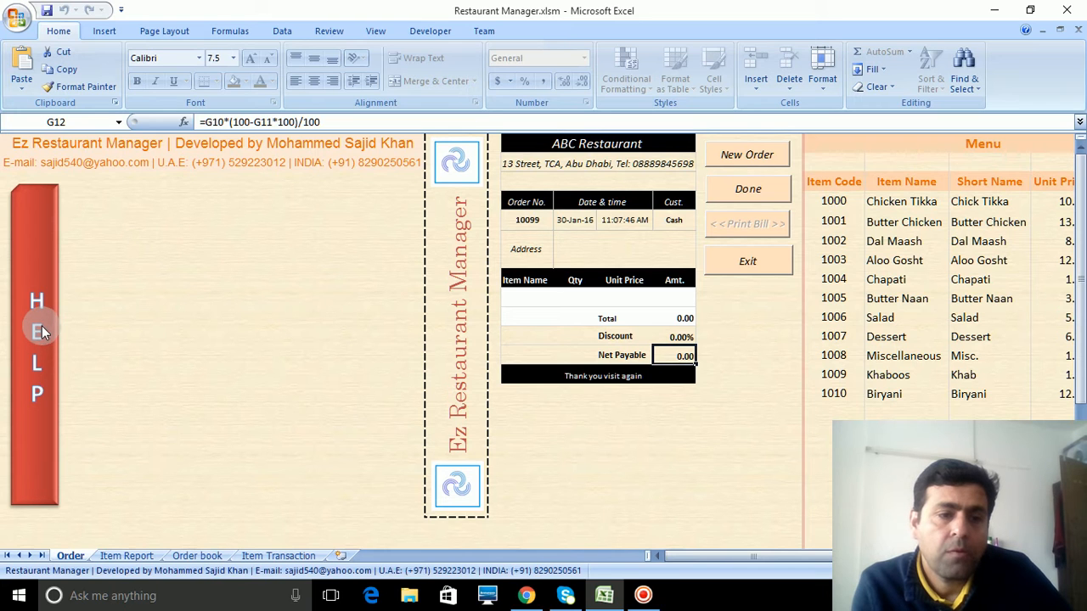
# - Show the Help form covering taking orders, printing bills and editing the menu
pyautogui.click(37, 347)
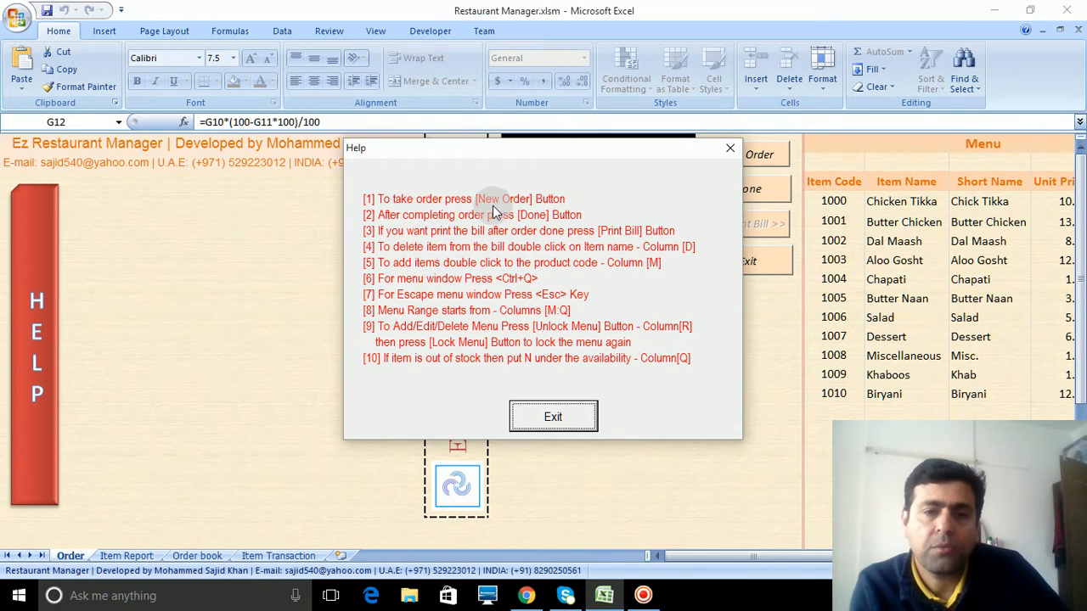
pyautogui.moveTo(399, 222)
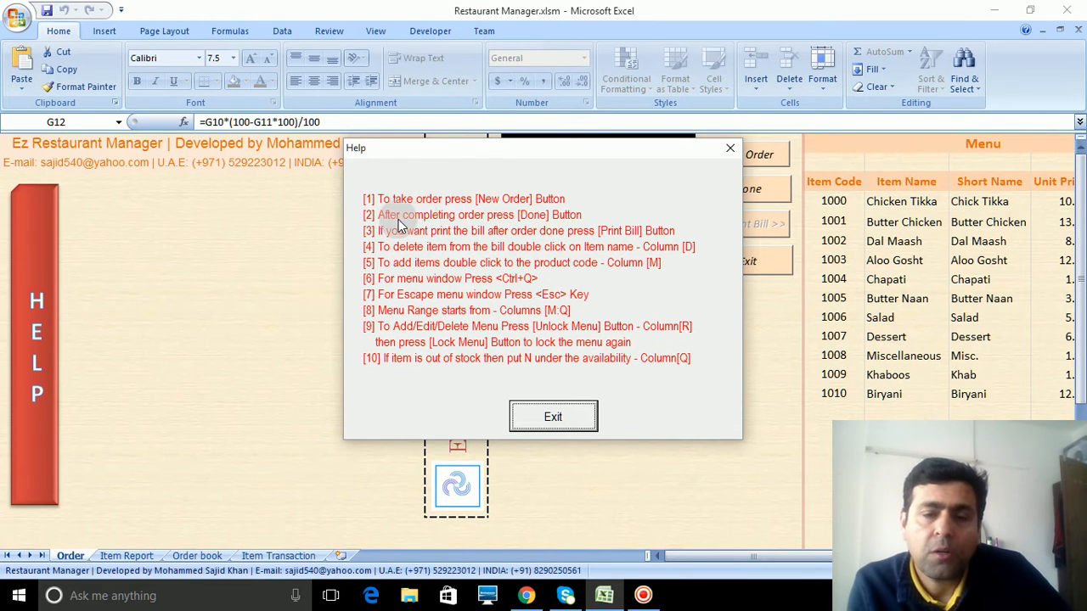
pyautogui.moveTo(560, 222)
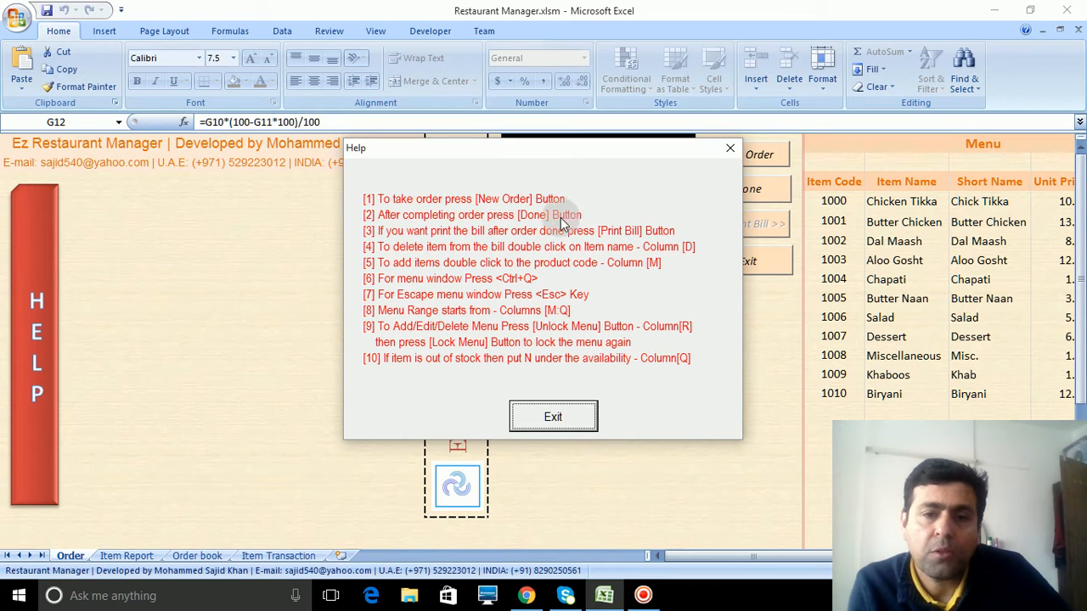
pyautogui.moveTo(454, 238)
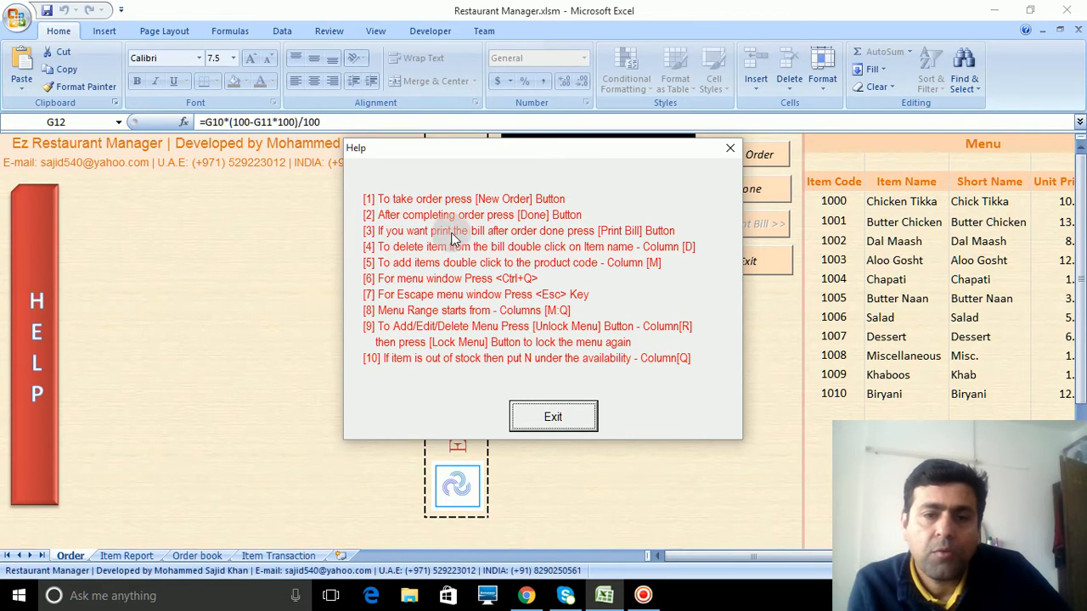
pyautogui.moveTo(531, 242)
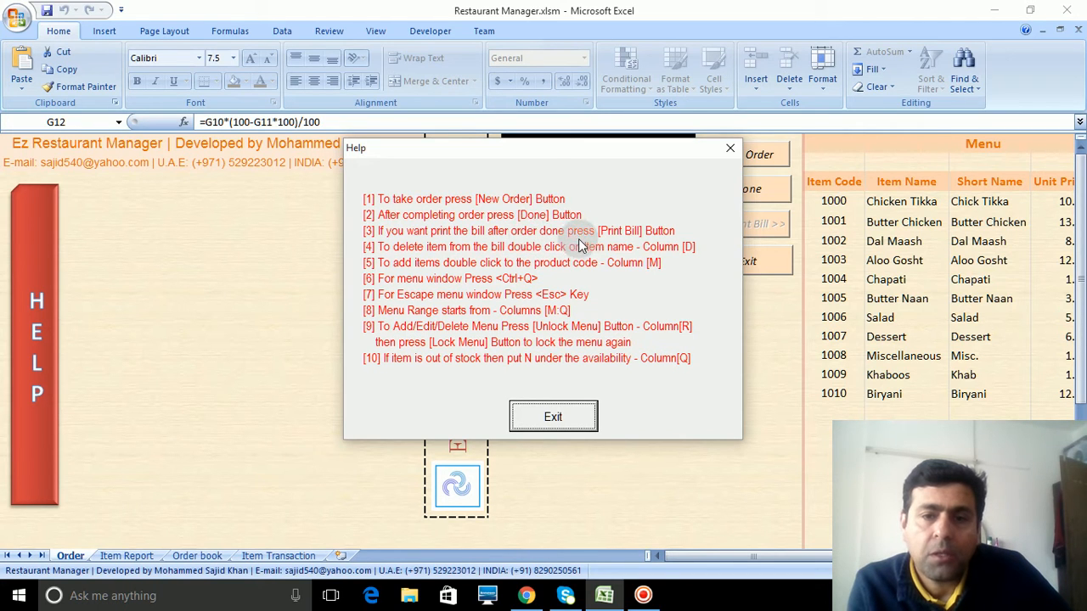
pyautogui.moveTo(535, 289)
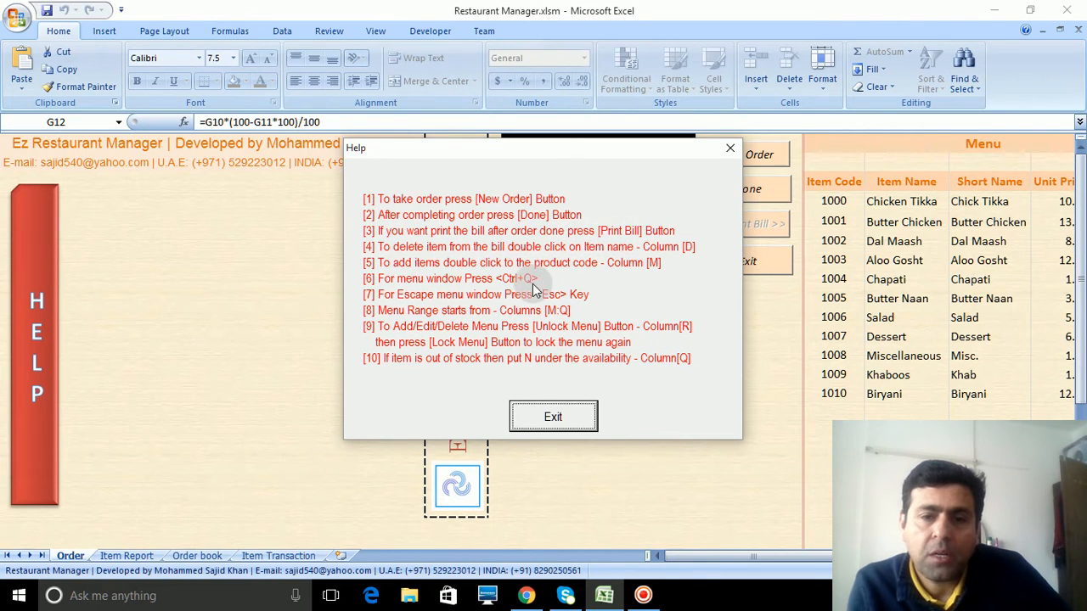
pyautogui.moveTo(450, 297)
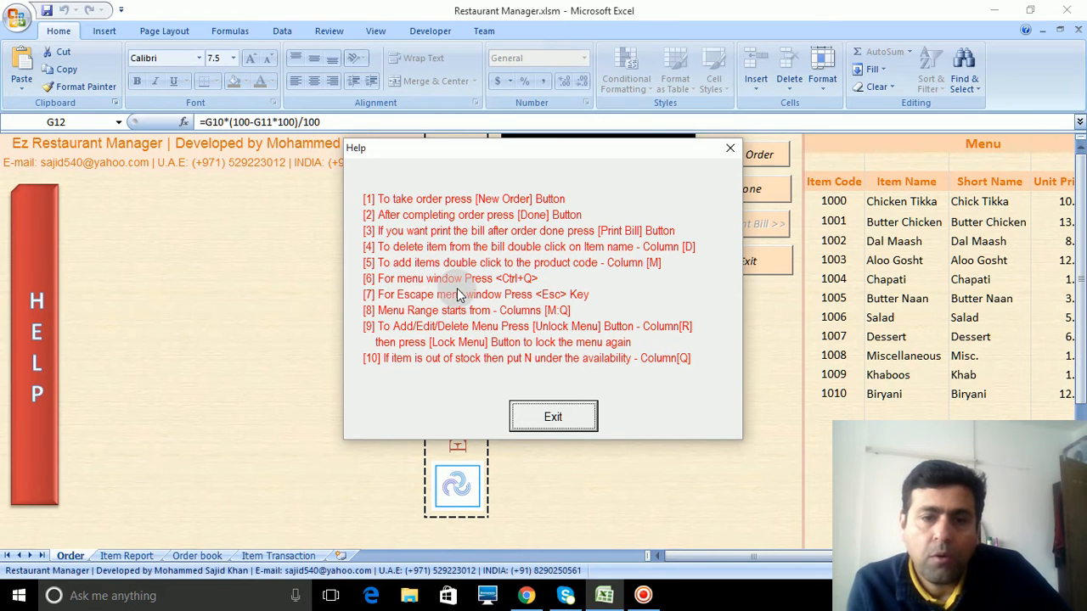
pyautogui.moveTo(526, 290)
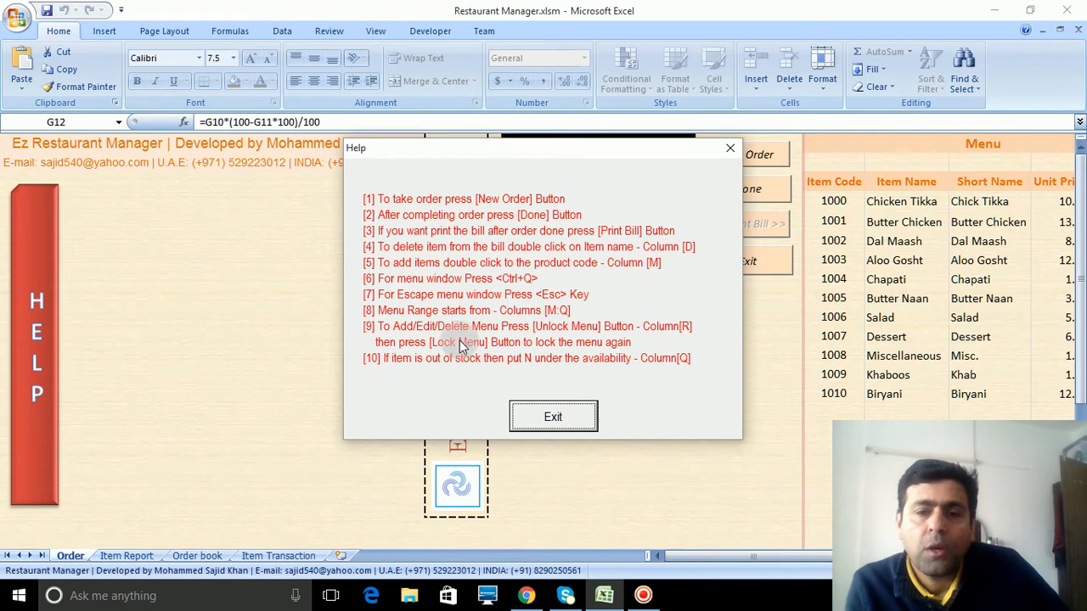
# - Close Help and highlight the menu's item codes, names and Unit Price column
pyautogui.click(553, 416)
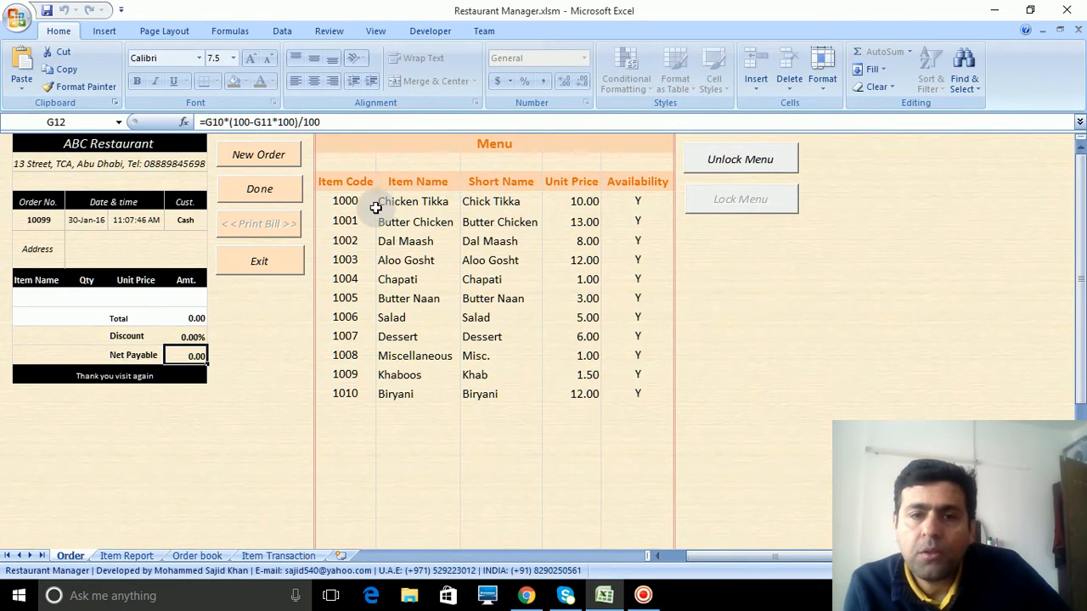
pyautogui.moveTo(375, 201); pyautogui.dragTo(423, 394)
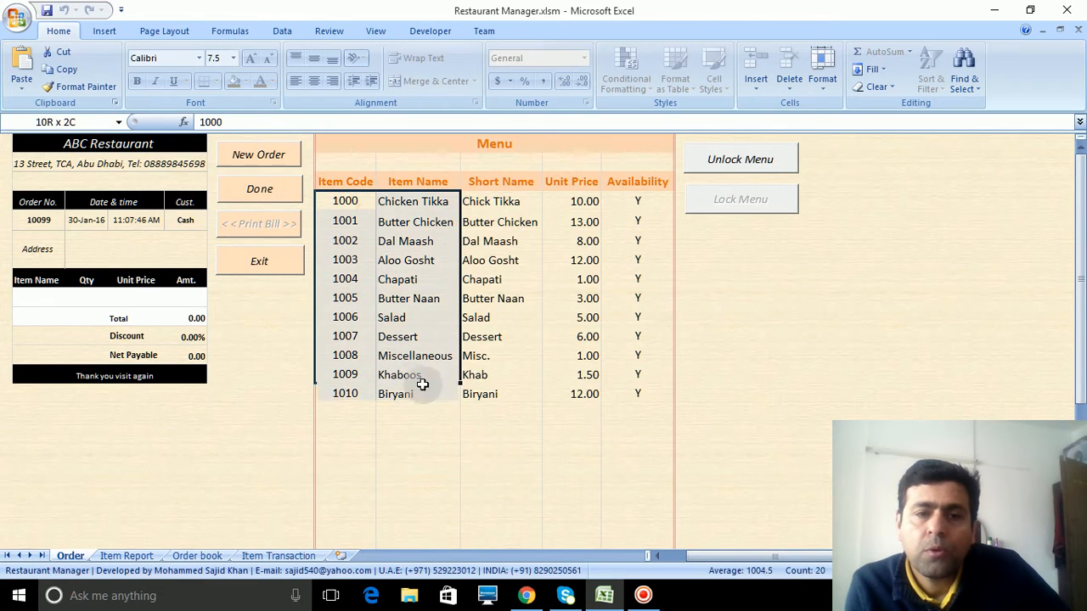
pyautogui.click(345, 413)
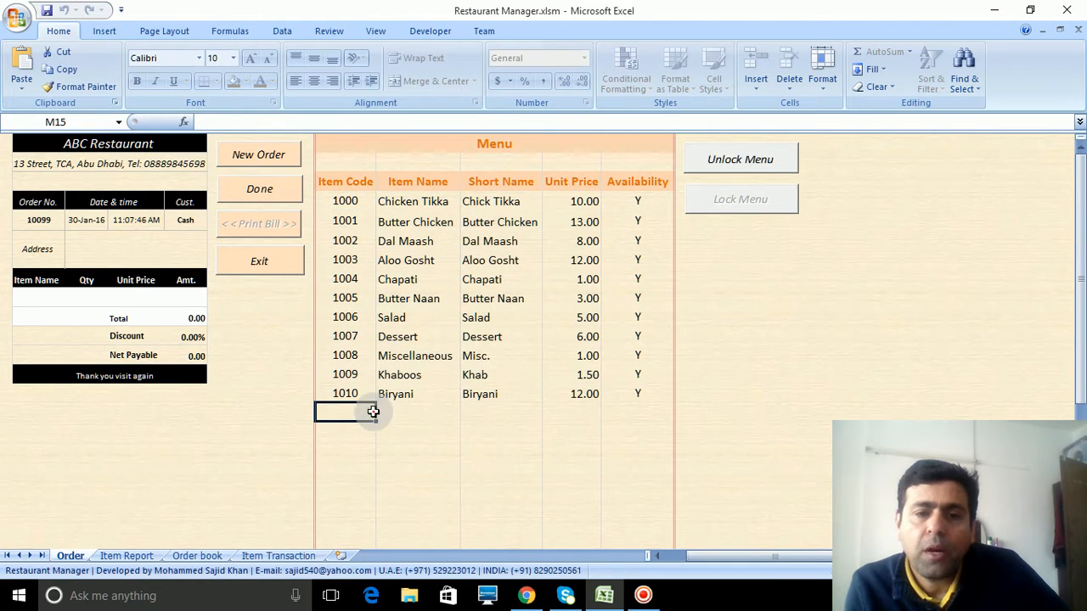
pyautogui.click(345, 450)
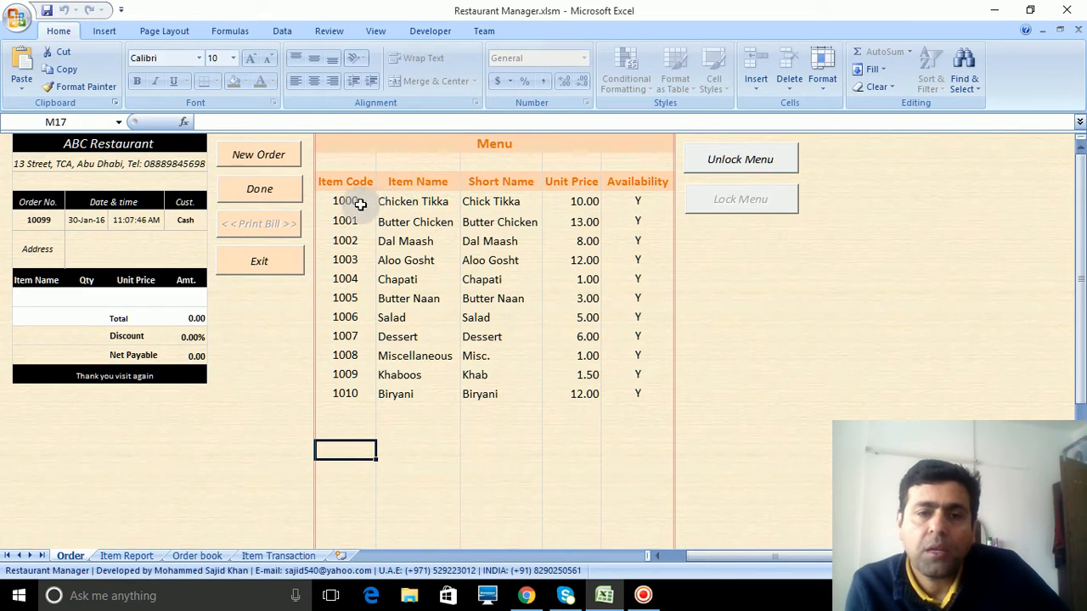
pyautogui.moveTo(500, 187)
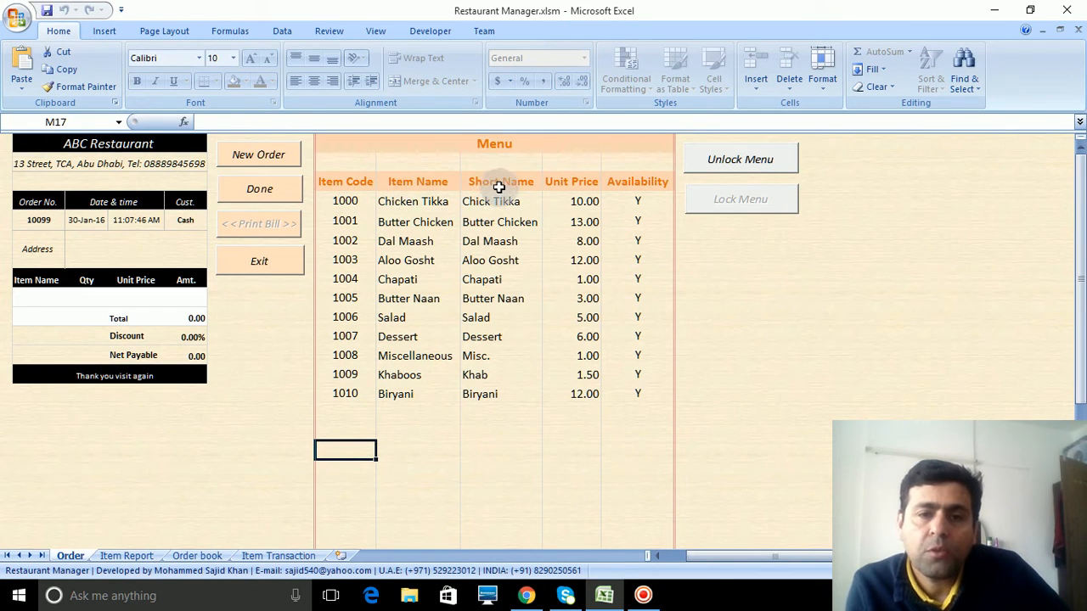
pyautogui.click(570, 181)
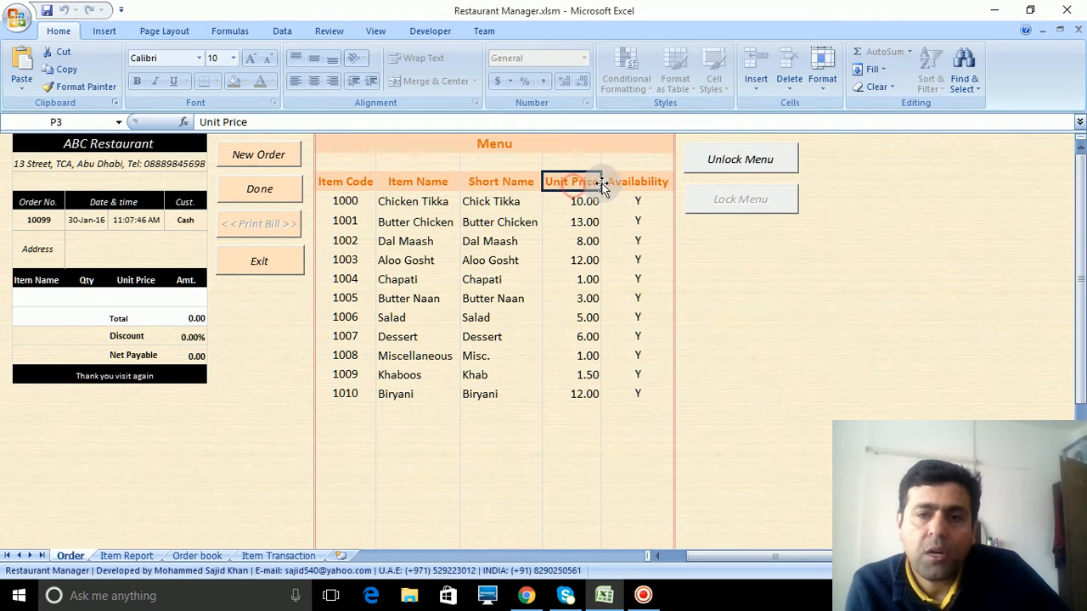
pyautogui.moveTo(784, 325)
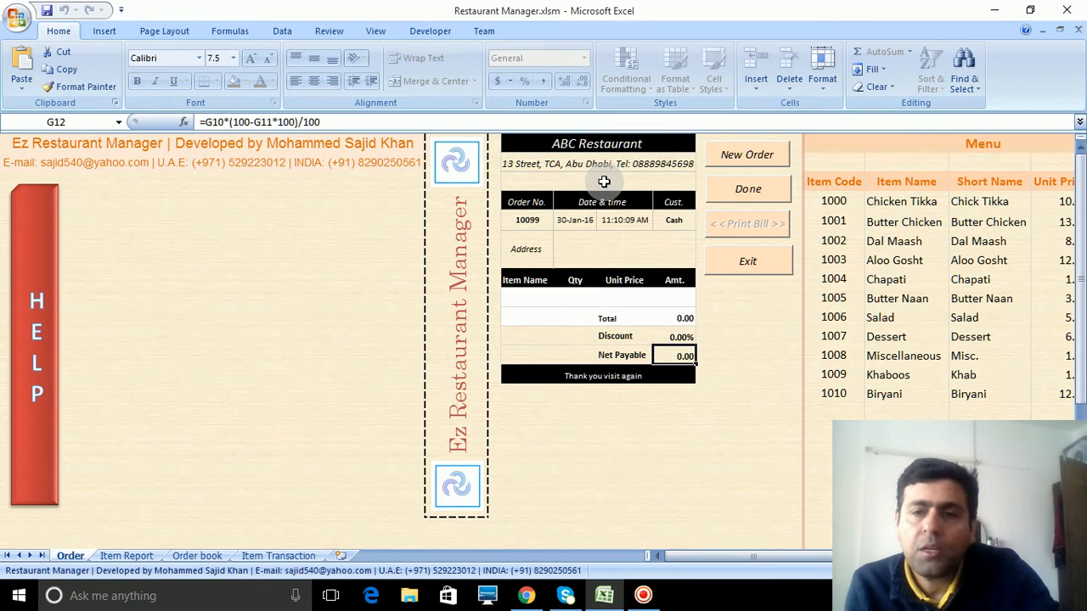
pyautogui.moveTo(834, 236)
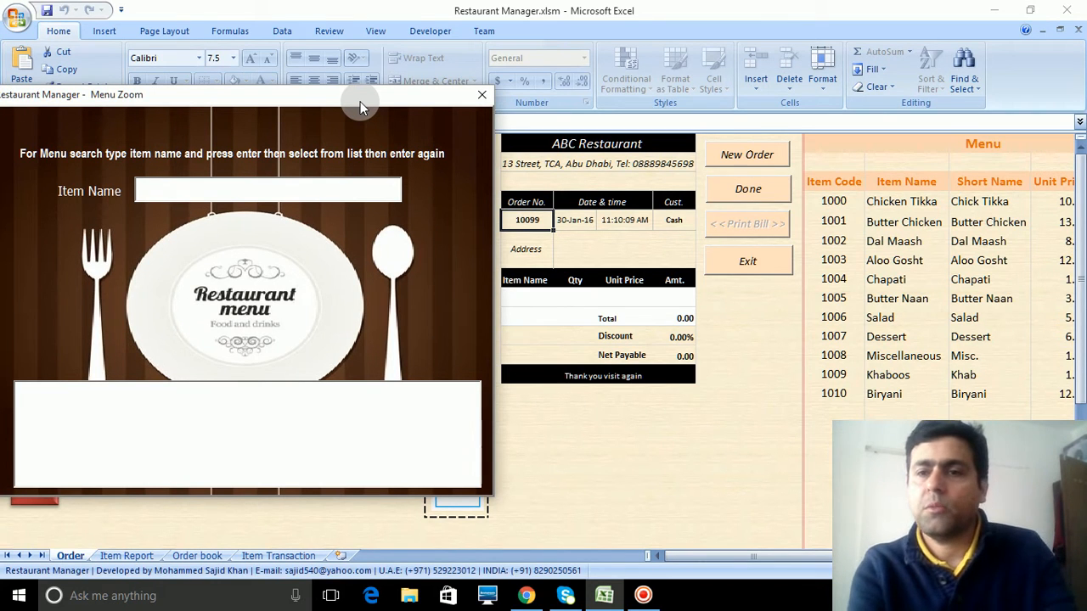
# - Search 'bir' and add Biryani with quantity 2, totalling 24.00
pyautogui.write('b')
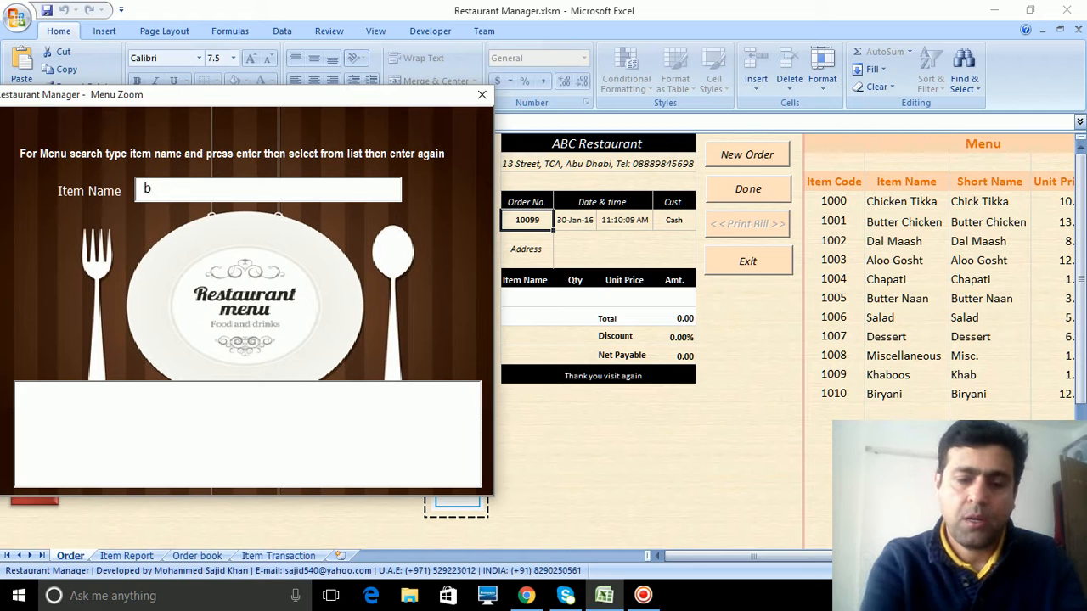
pyautogui.write('ir')
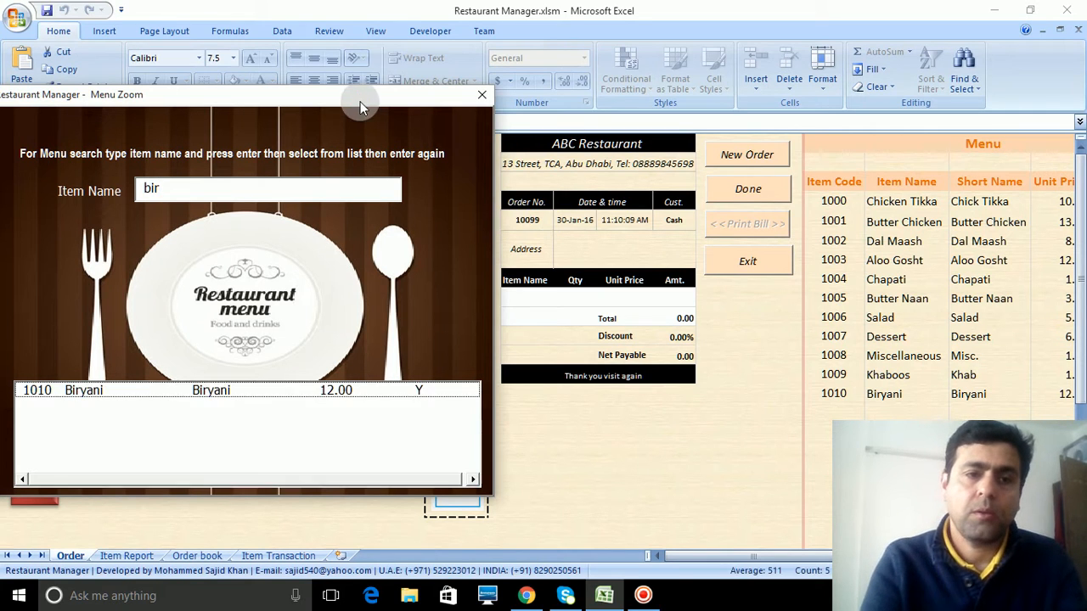
pyautogui.click(93, 390)
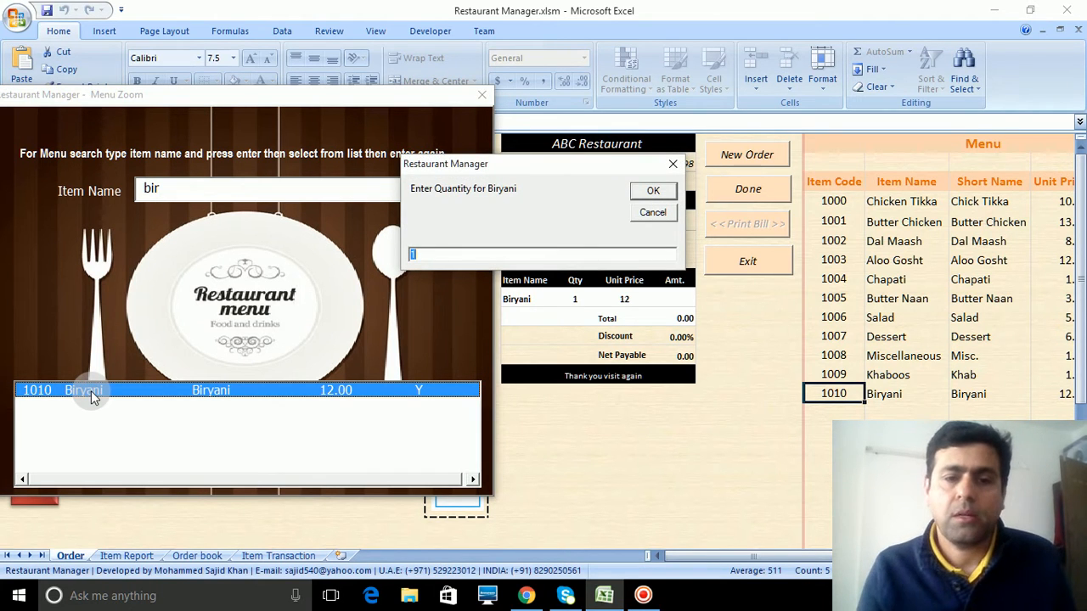
pyautogui.write('2')
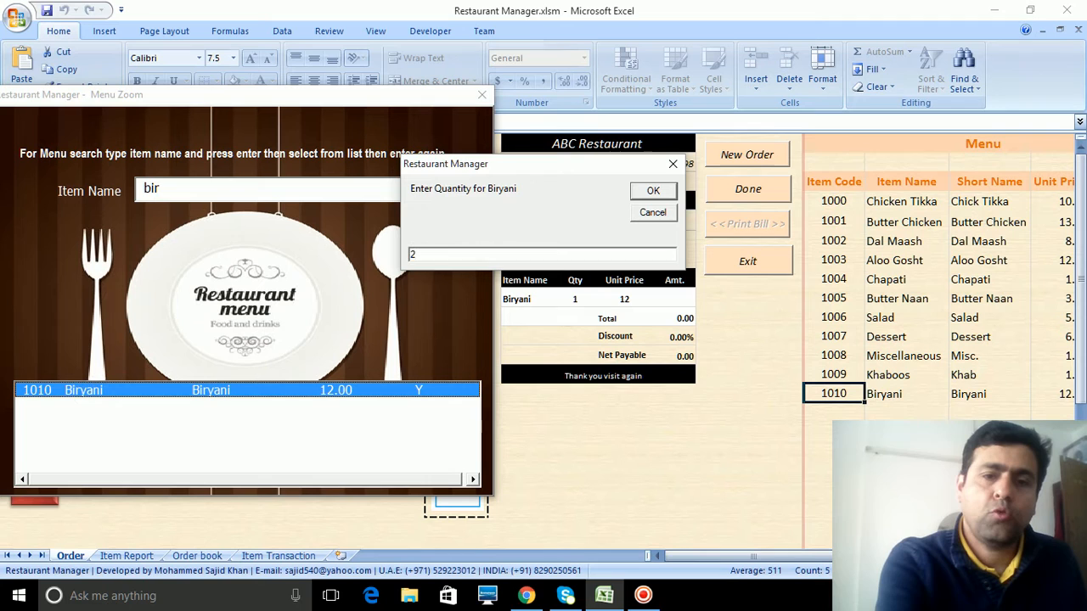
pyautogui.click(653, 190)
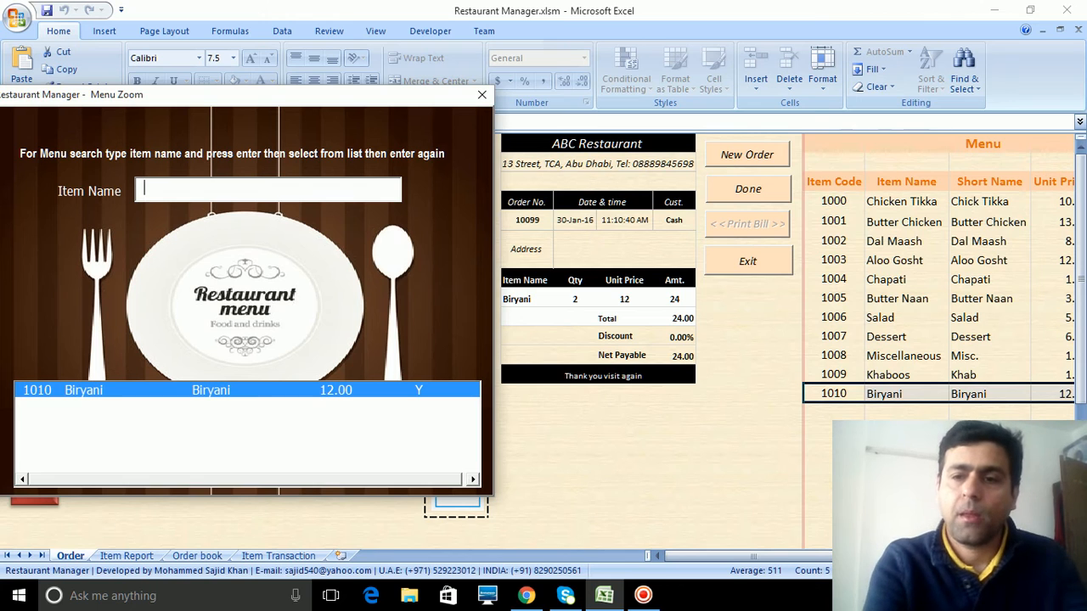
# - Search 'ch' and add 5 Chapati to the bill
pyautogui.write('cha')
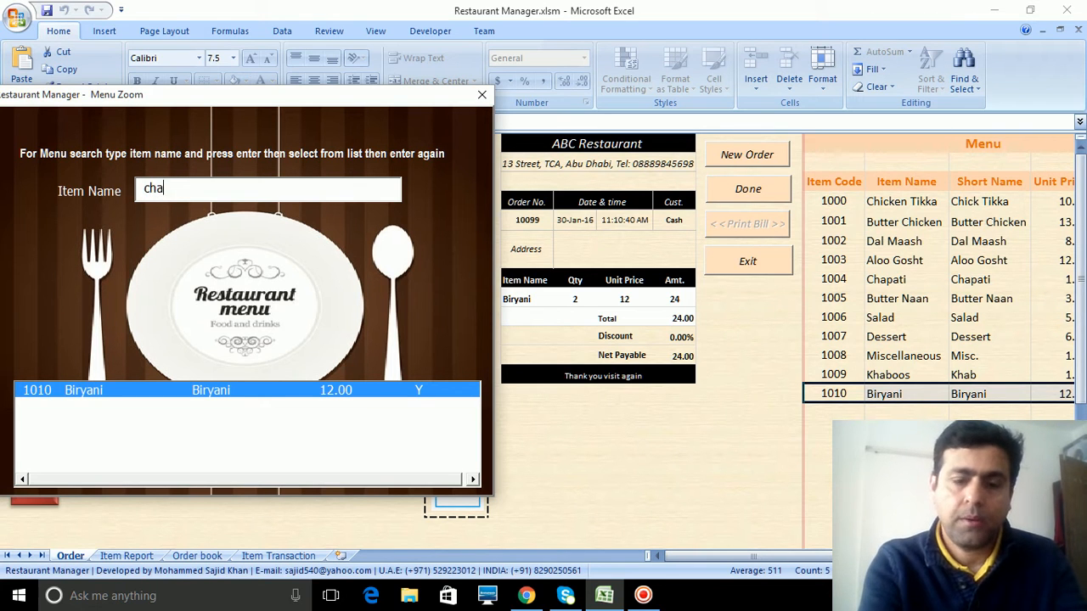
pyautogui.press('Backspace')
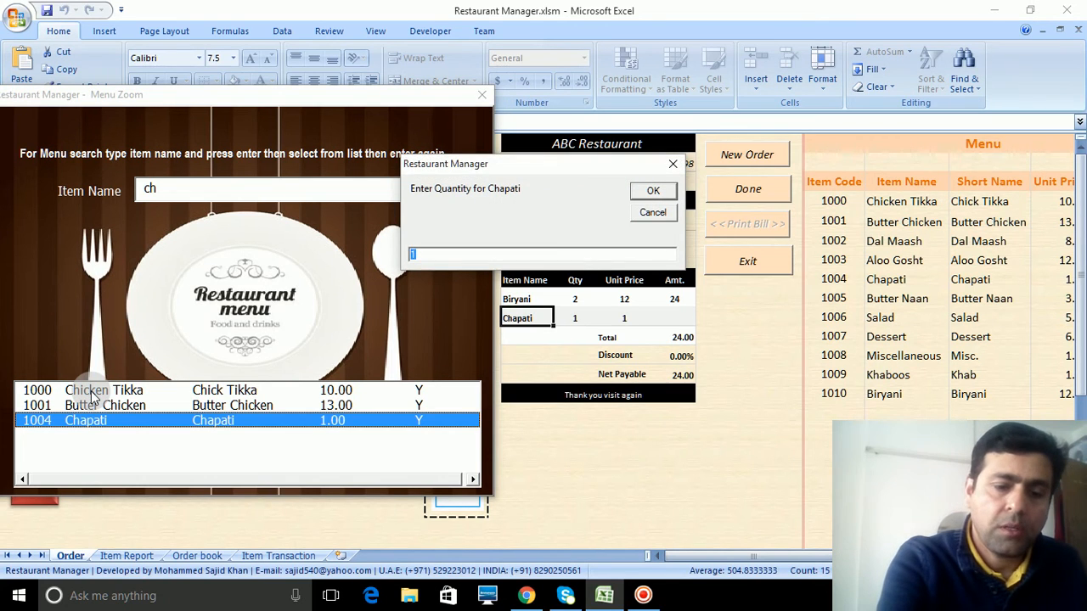
pyautogui.click(653, 190)
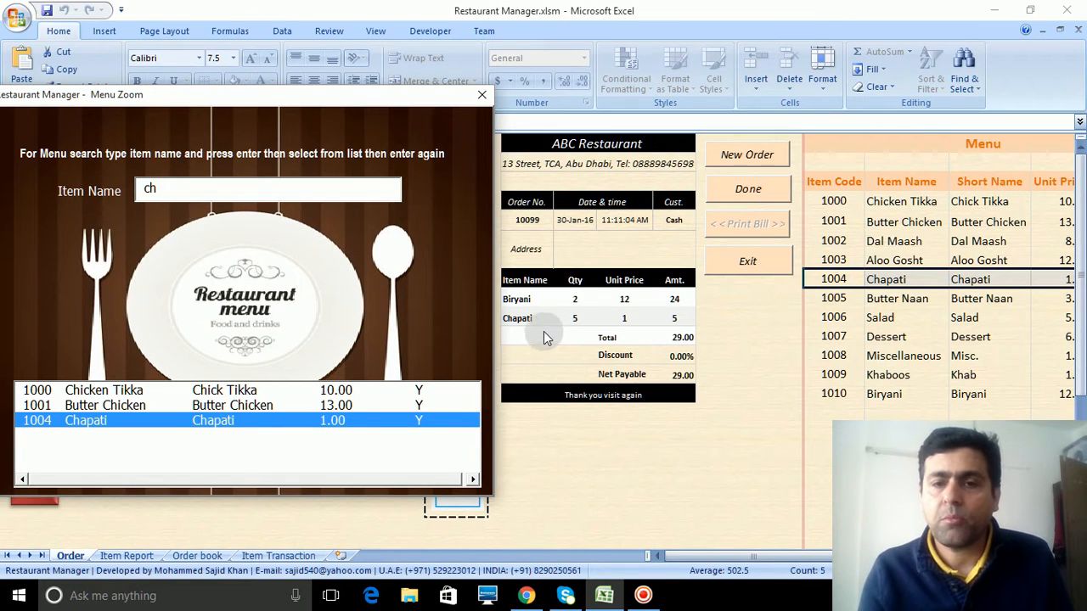
pyautogui.moveTo(611, 366)
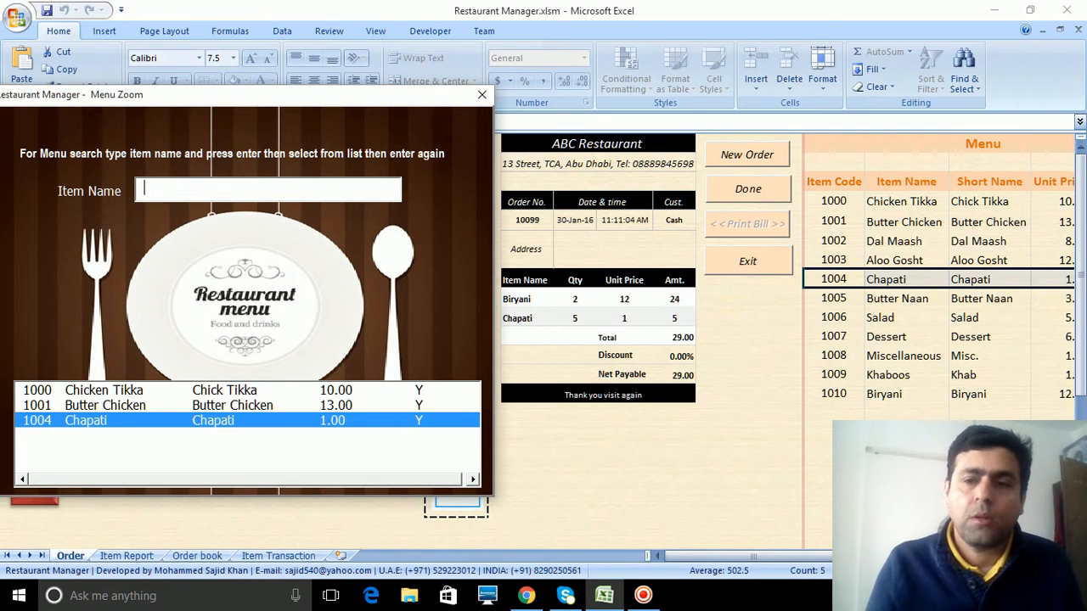
# - Search 'dess', add 2 Dessert for a 41.00 total, and clear the search
pyautogui.write('des')
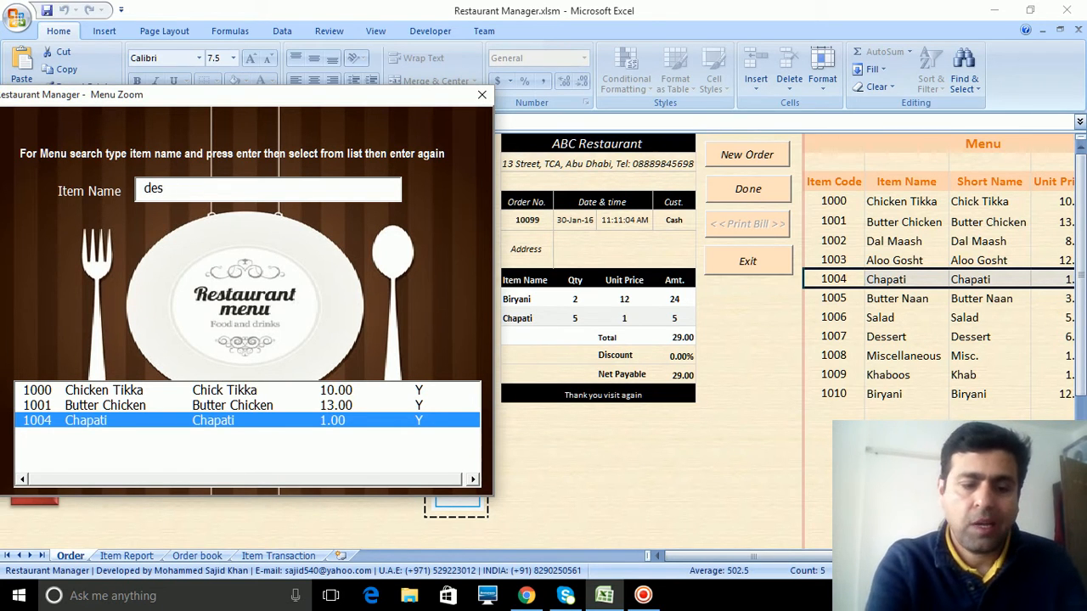
pyautogui.write('s')
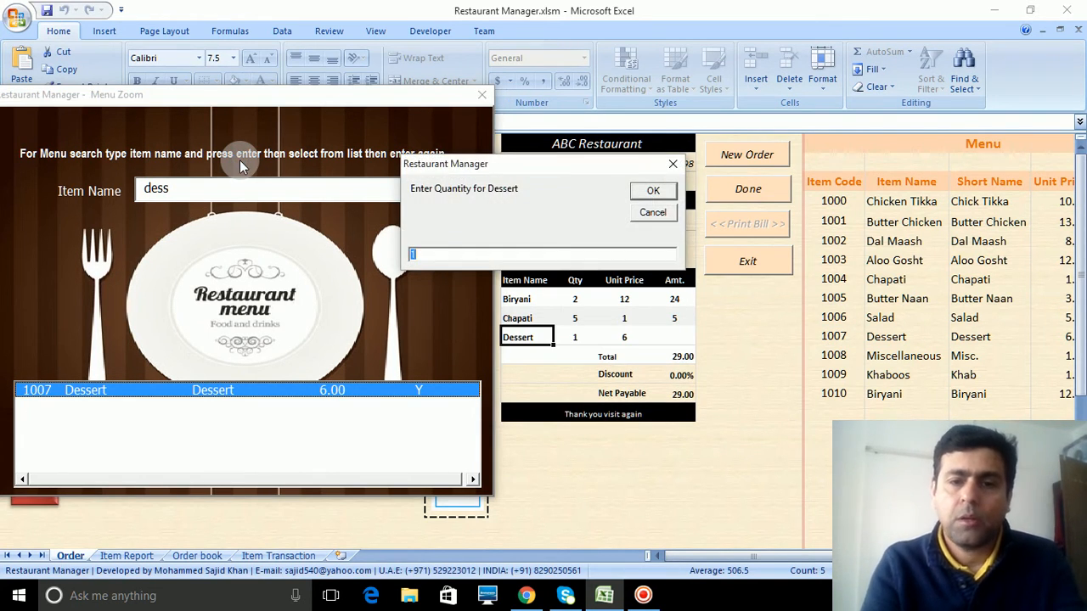
pyautogui.click(653, 190)
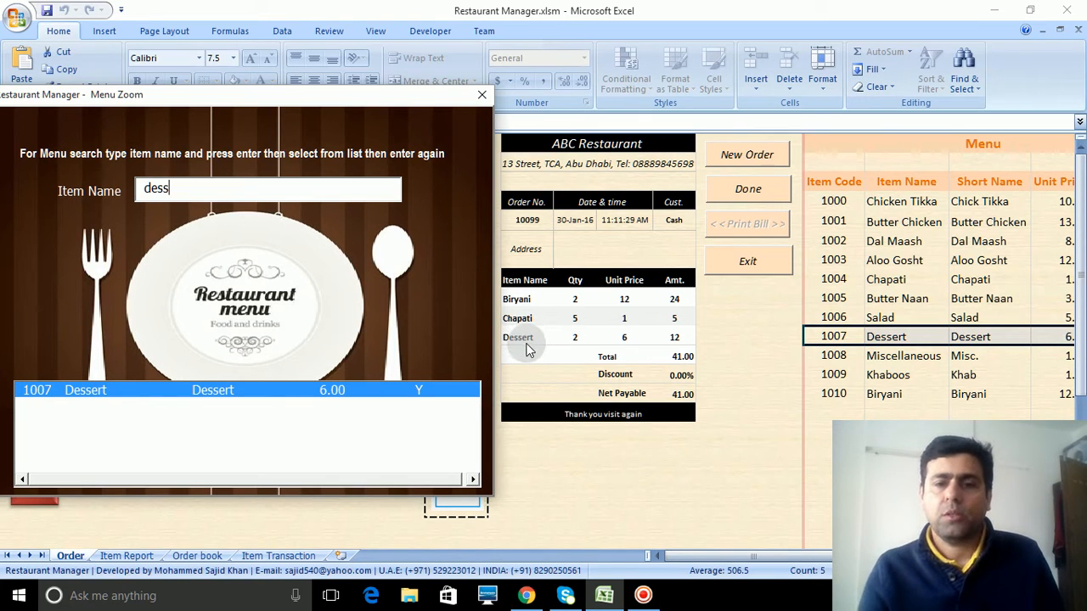
pyautogui.moveTo(219, 325)
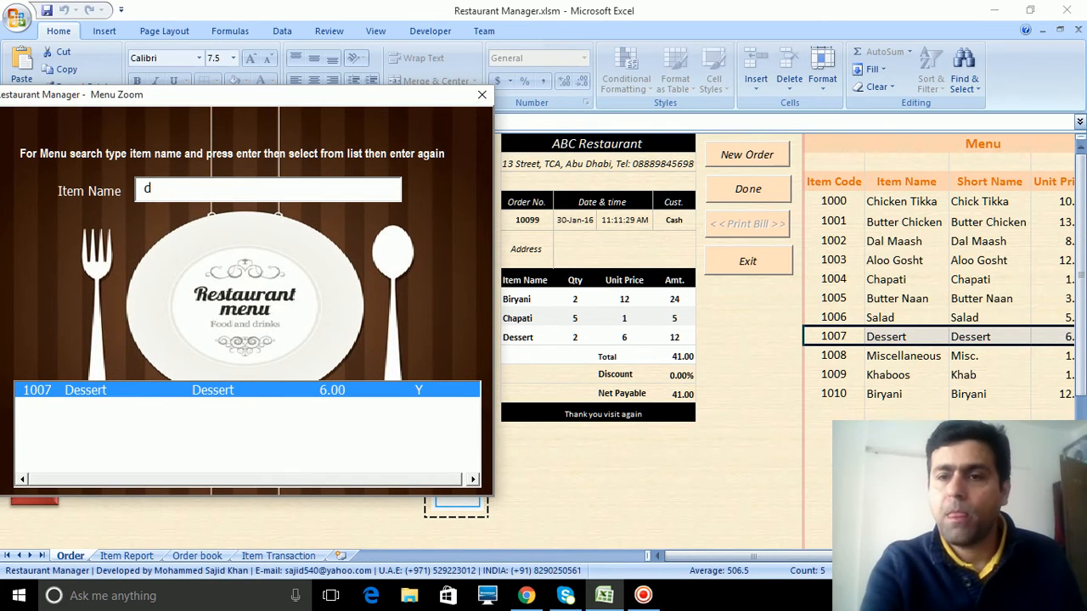
pyautogui.press('Backspace')
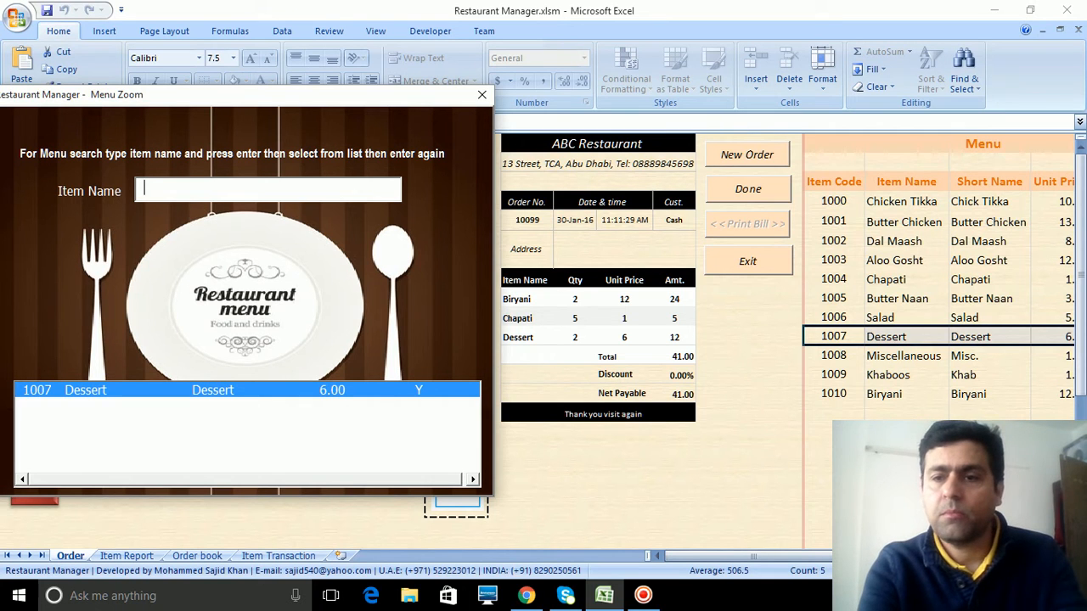
# - Search 'naan' and add 5 Butter Naan to the bill
pyautogui.write('nan')
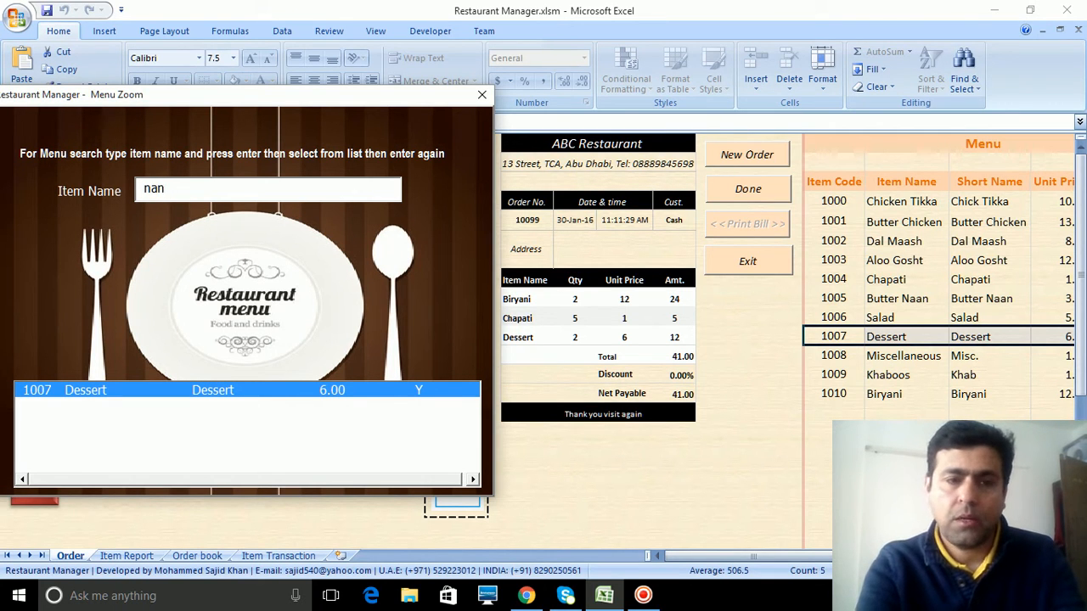
pyautogui.write('a')
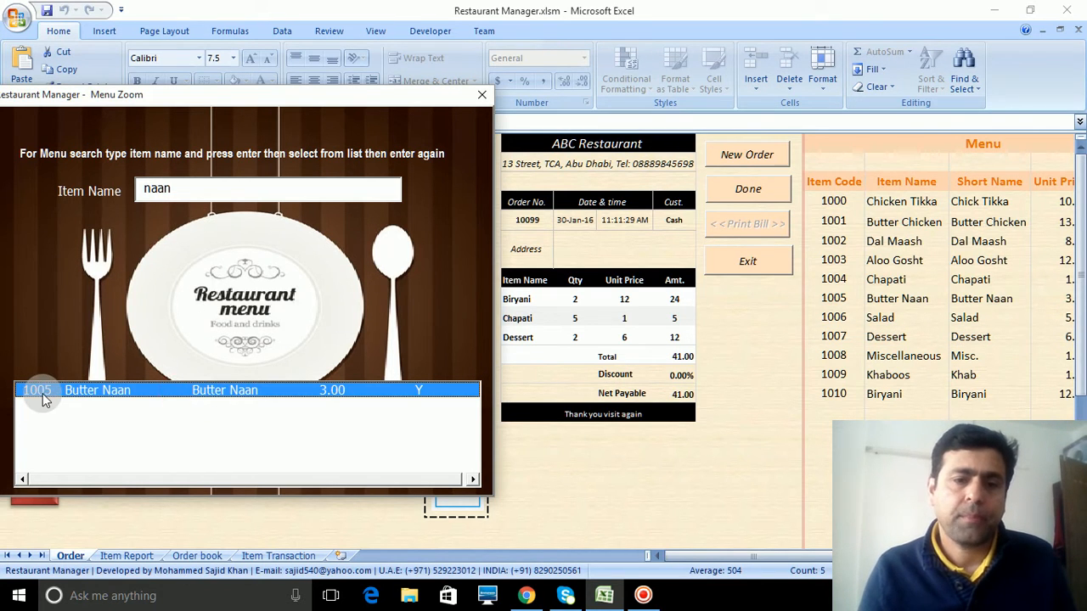
pyautogui.moveTo(238, 399)
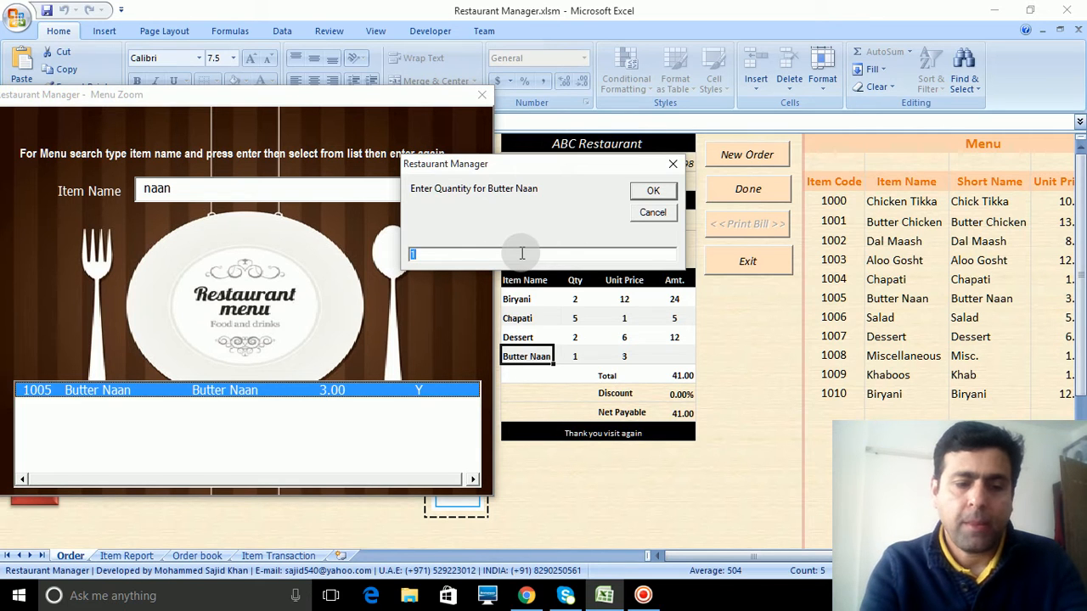
pyautogui.click(653, 190)
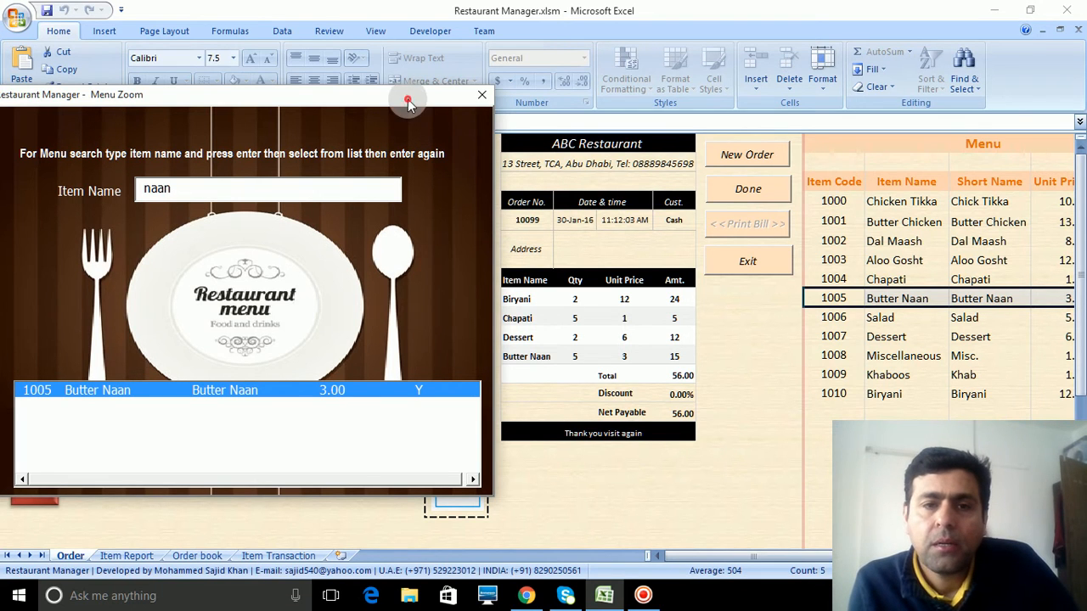
# - Close the menu search, finalise the 56.00 order, and exit the workbook
pyautogui.click(482, 94)
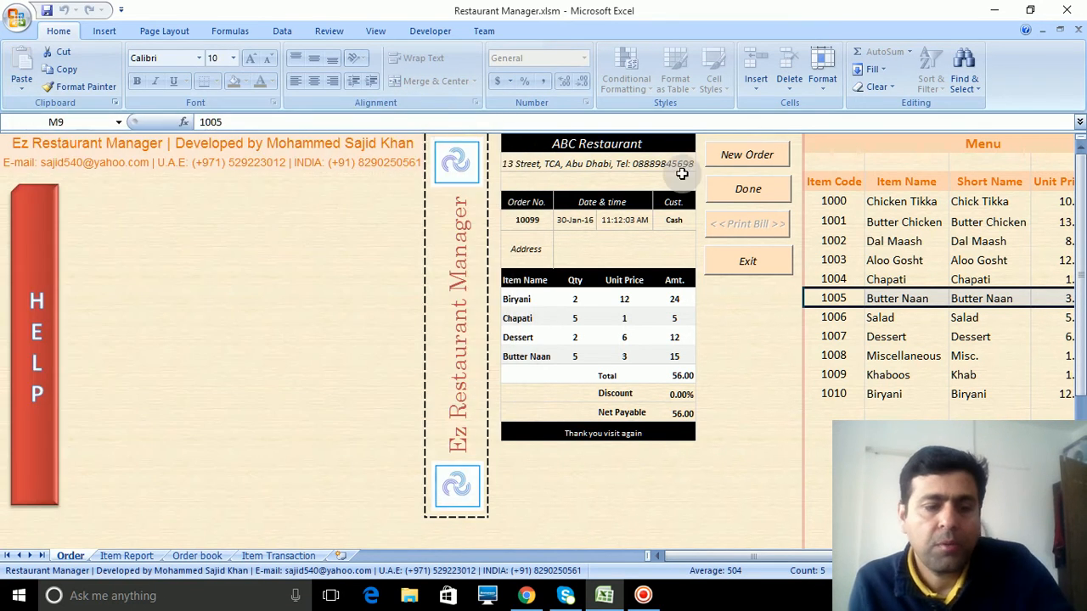
pyautogui.moveTo(605, 230)
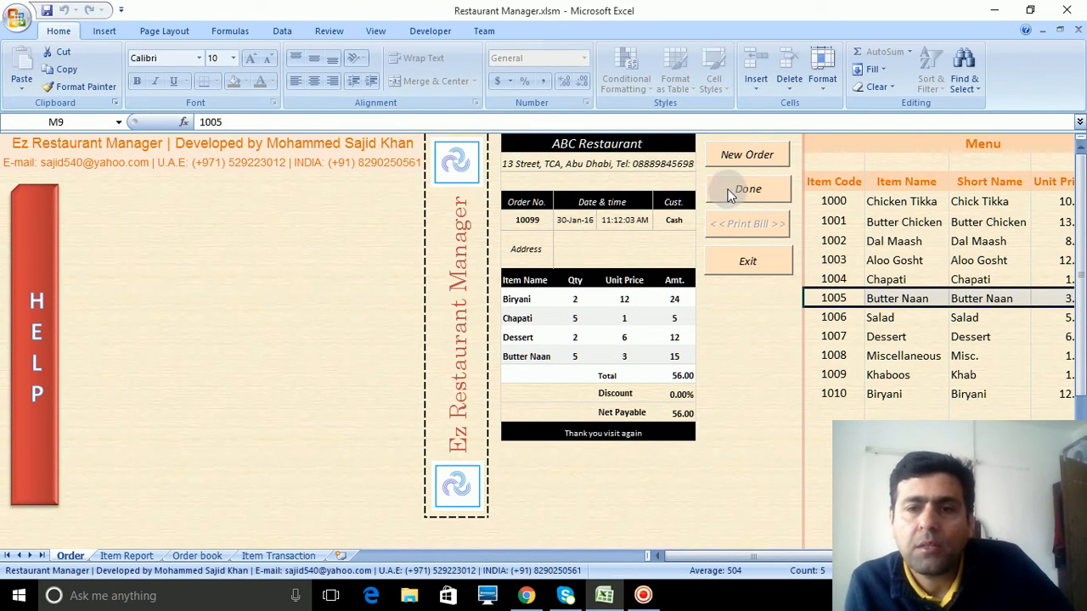
pyautogui.click(747, 188)
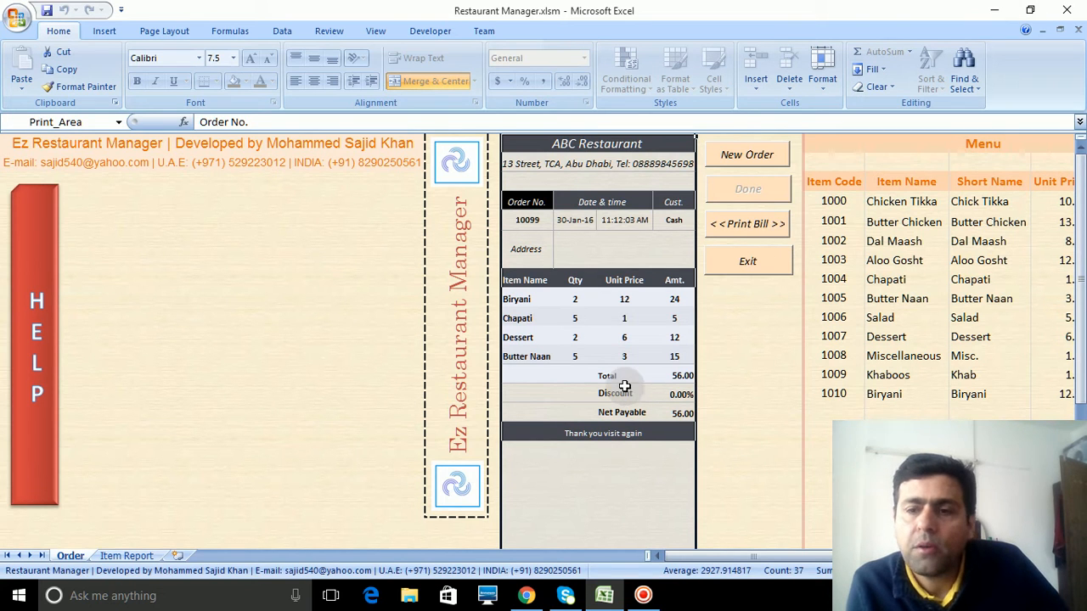
pyautogui.click(995, 9)
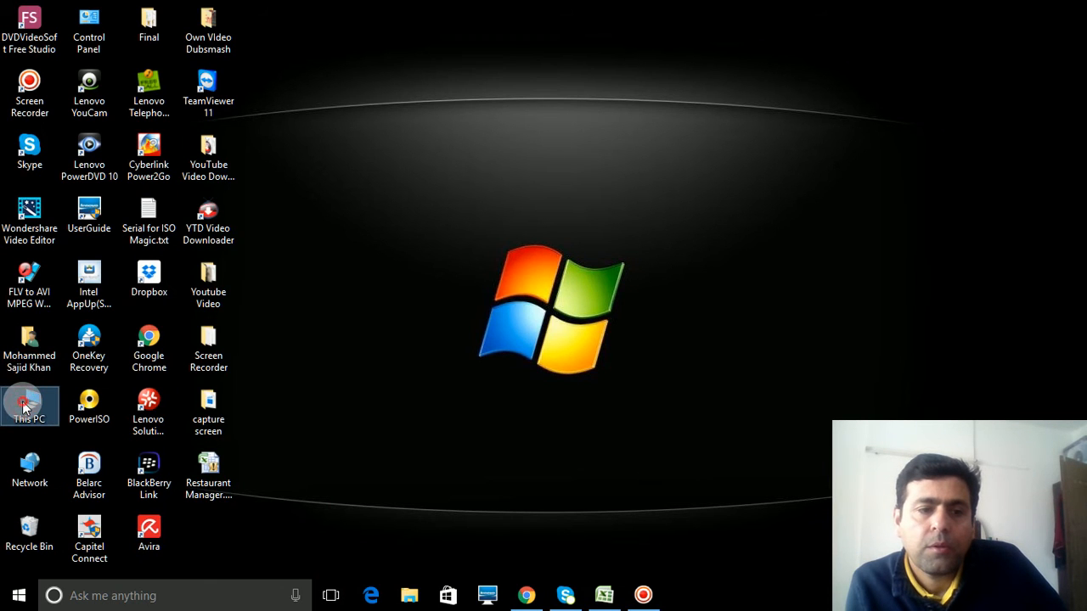
# - Browse This PC to the Restaurant Manager folder and open bill.jpg
pyautogui.doubleClick(29, 405)
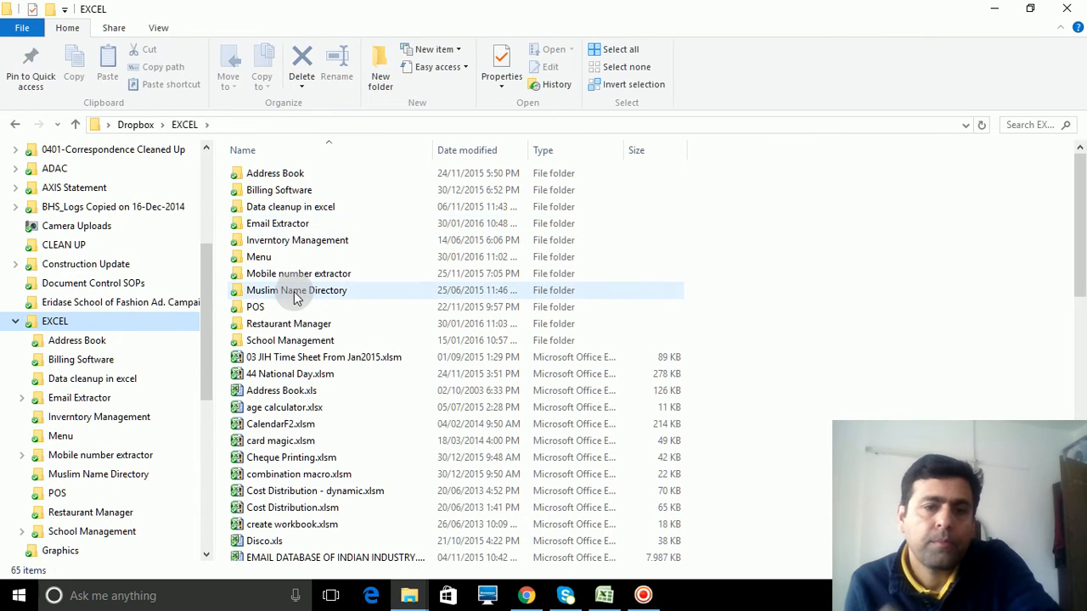
pyautogui.click(287, 323)
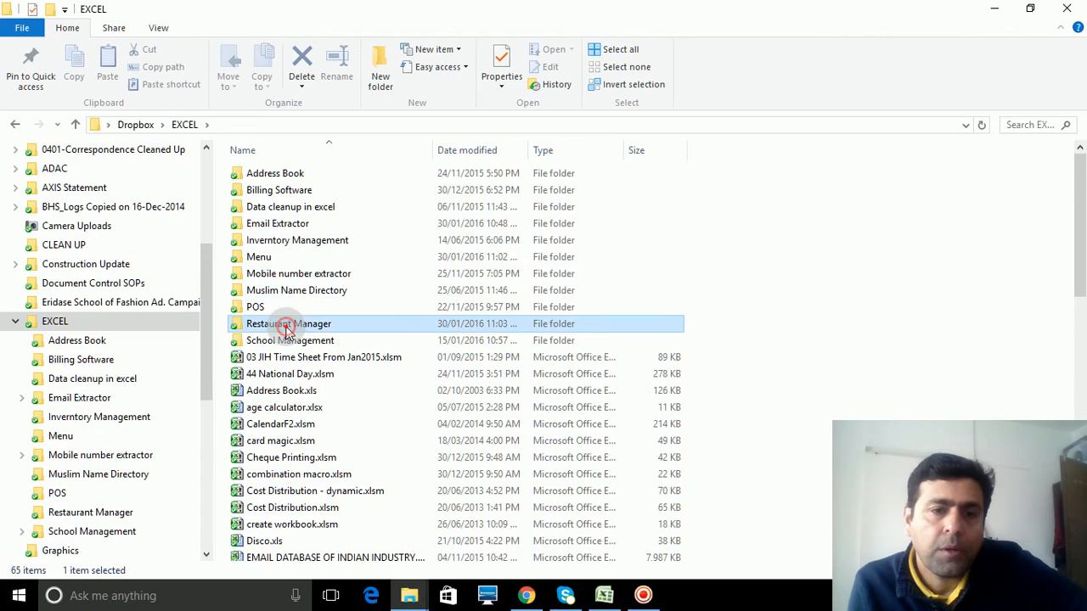
pyautogui.doubleClick(289, 323)
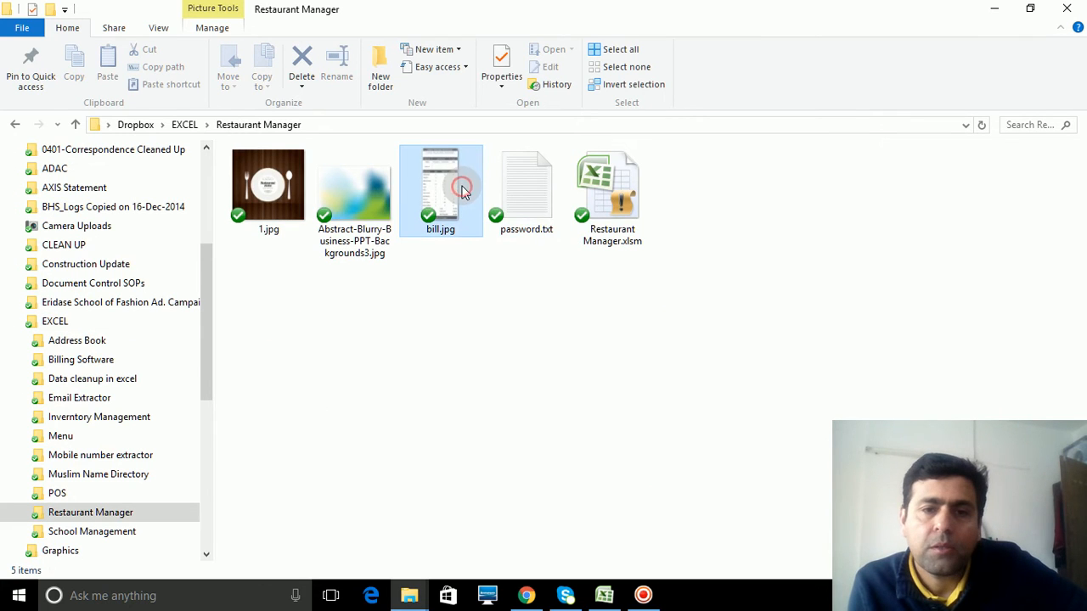
pyautogui.doubleClick(440, 184)
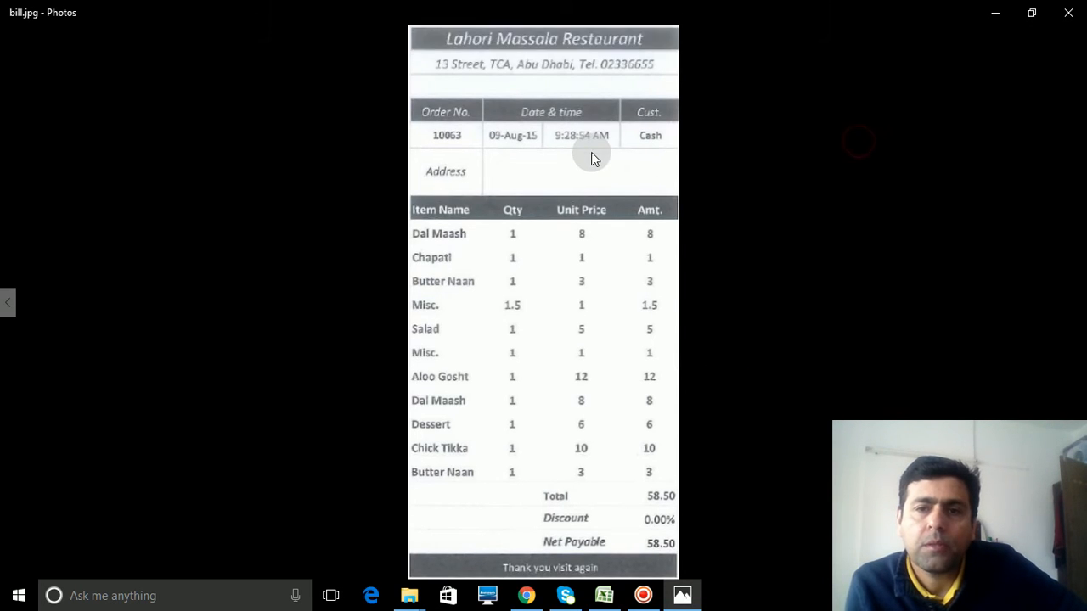
# - Close the bill image and show the Item Report sheet with orders 10089–10098
pyautogui.click(1068, 13)
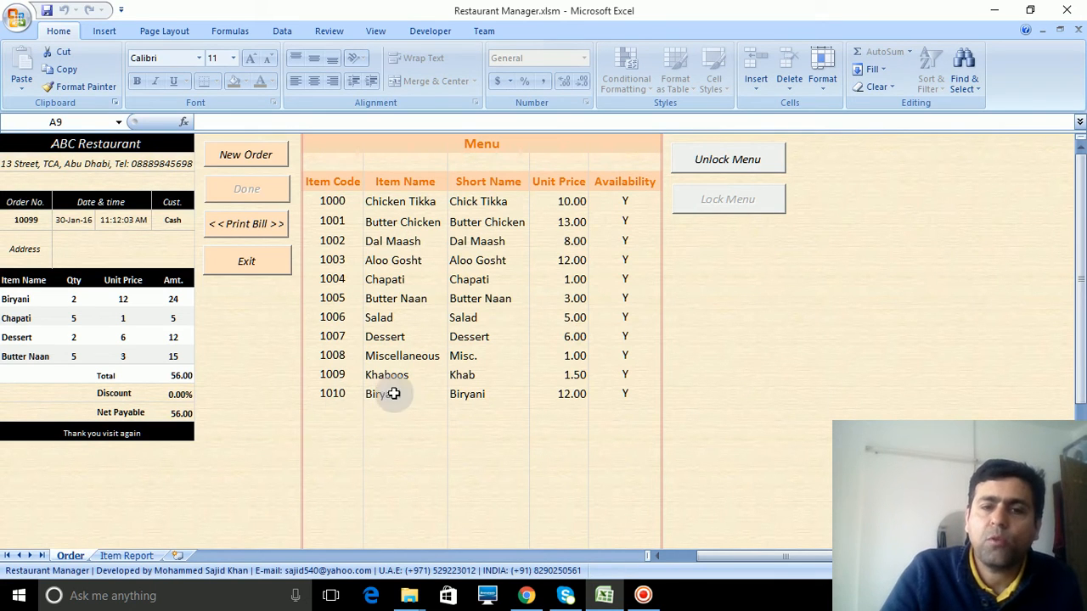
pyautogui.hscroll(-3)
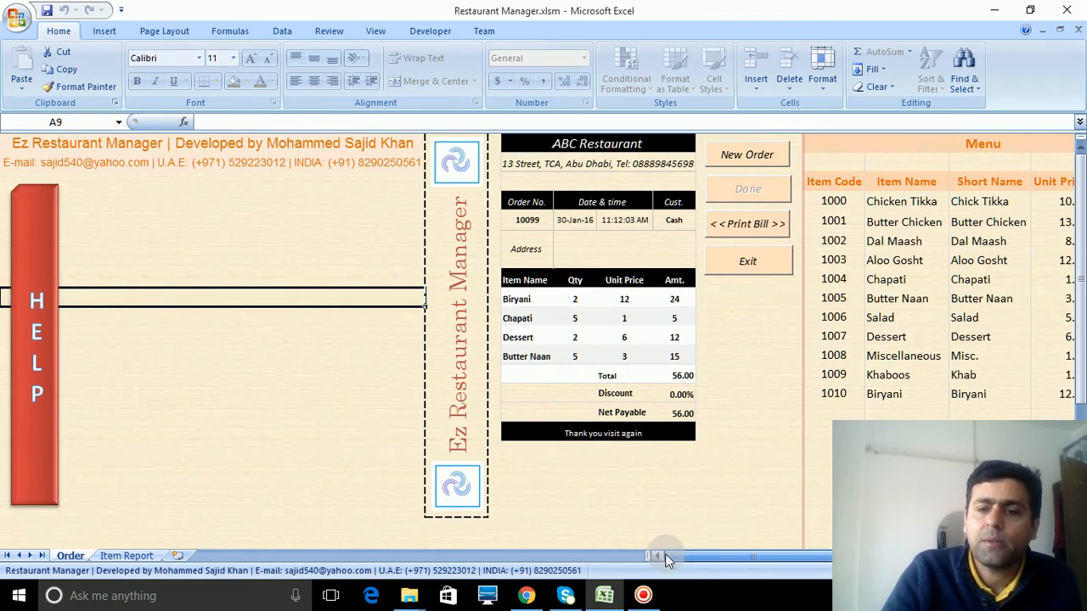
pyautogui.click(126, 556)
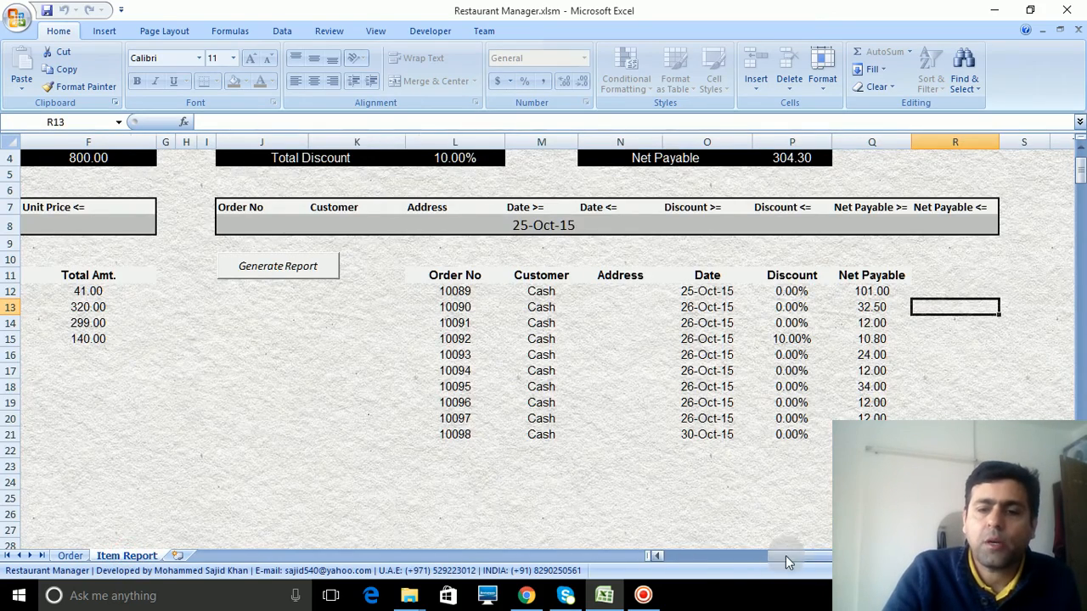
# - Regenerate the 'ch' item report so Chapati shows 42, totalling 111 items and 801.00
pyautogui.hscroll(-3)
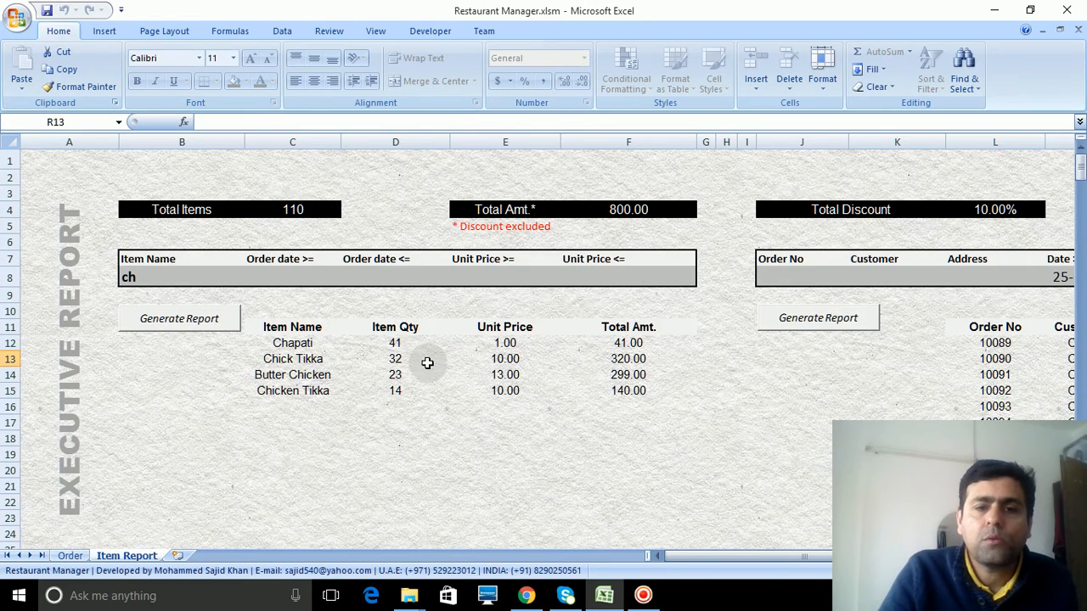
pyautogui.moveTo(302, 359)
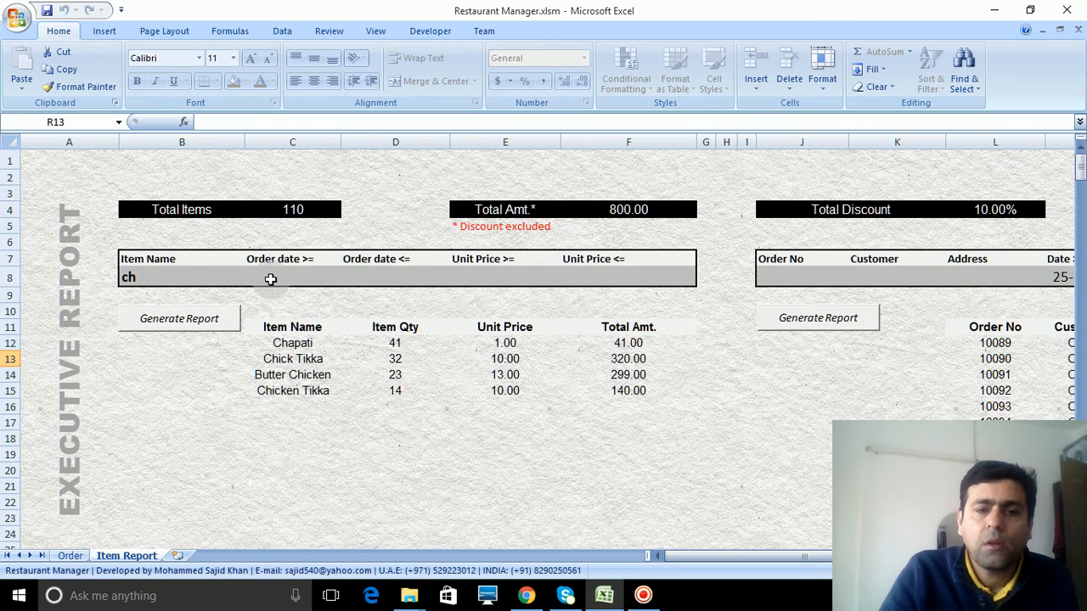
pyautogui.moveTo(472, 274)
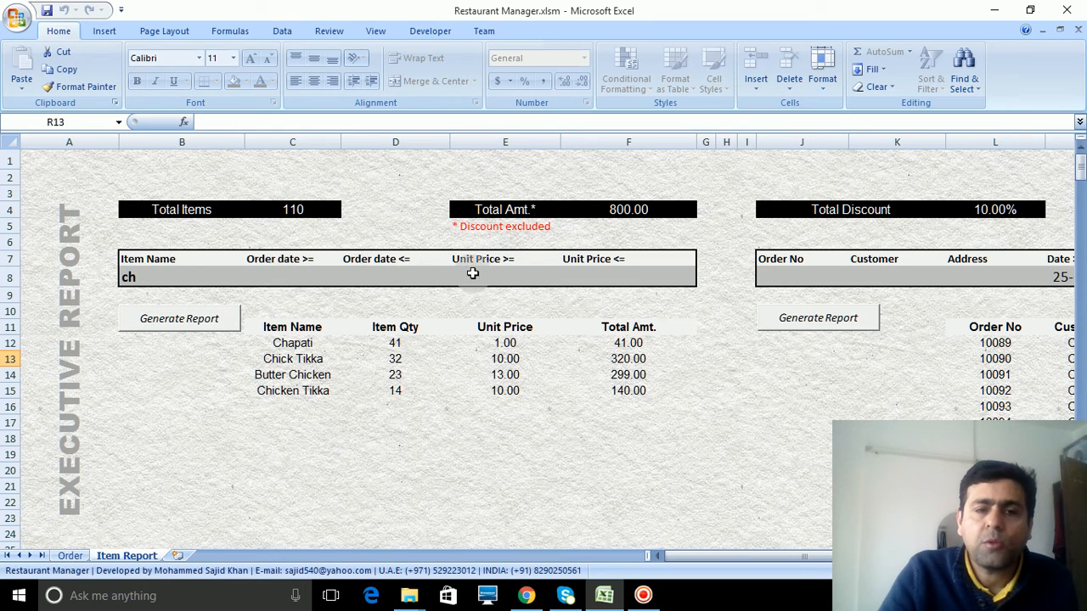
pyautogui.click(505, 277)
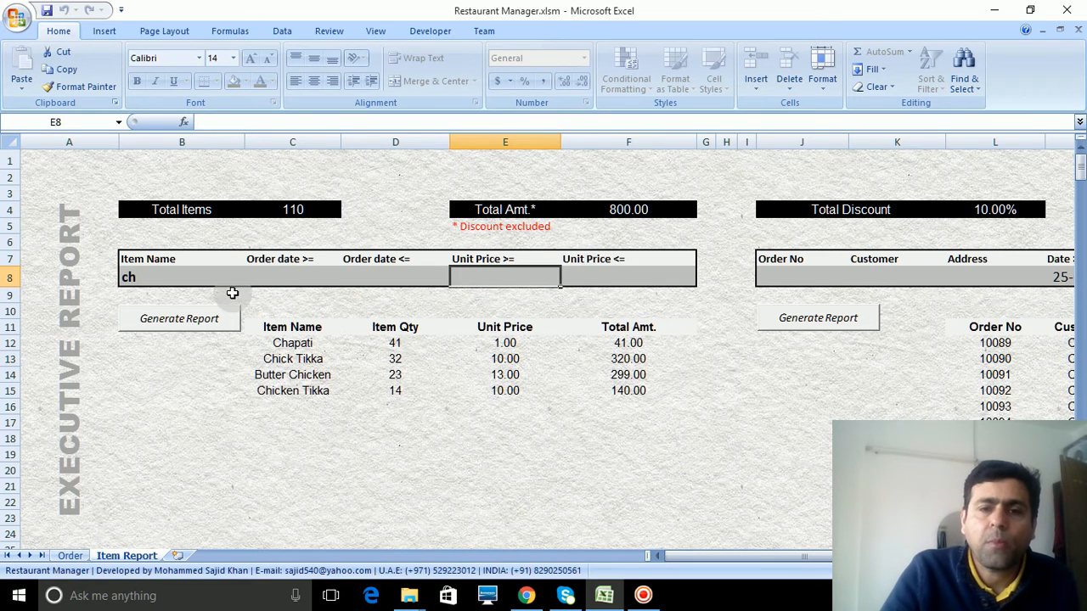
pyautogui.click(157, 276)
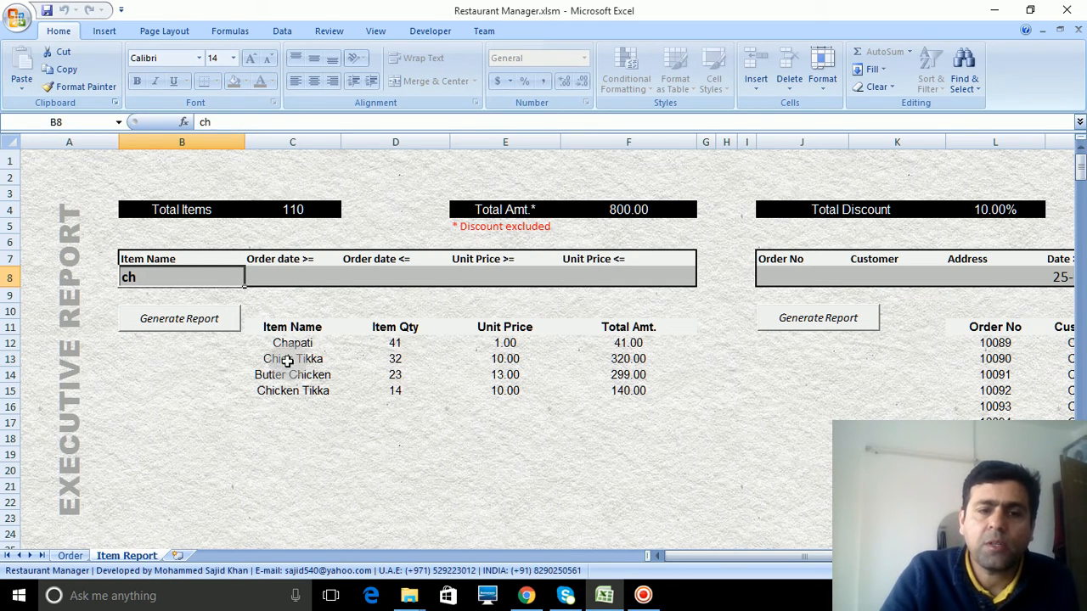
pyautogui.click(179, 318)
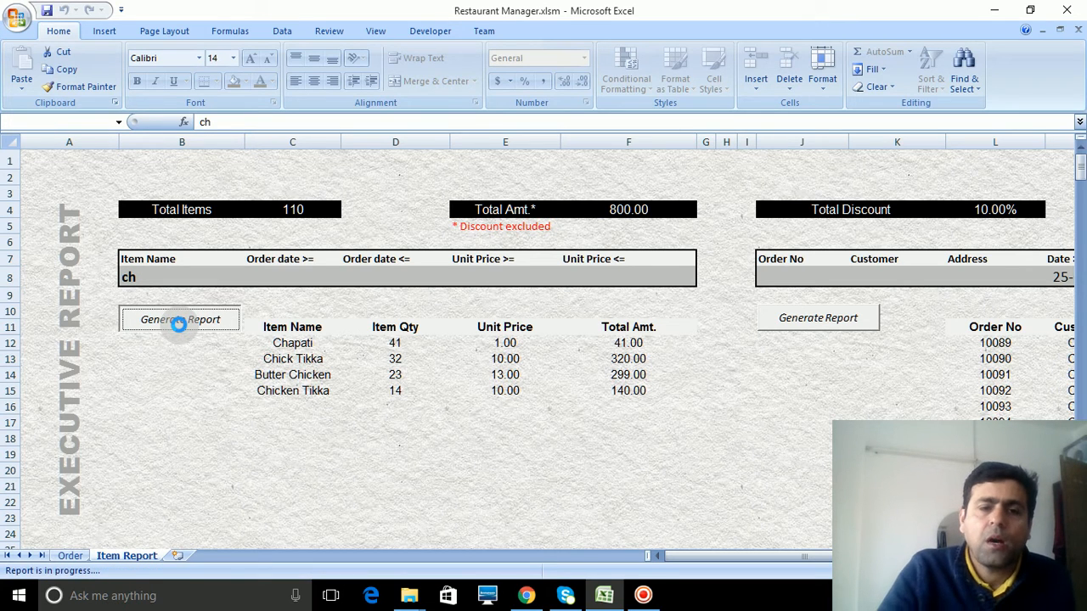
pyautogui.click(179, 318)
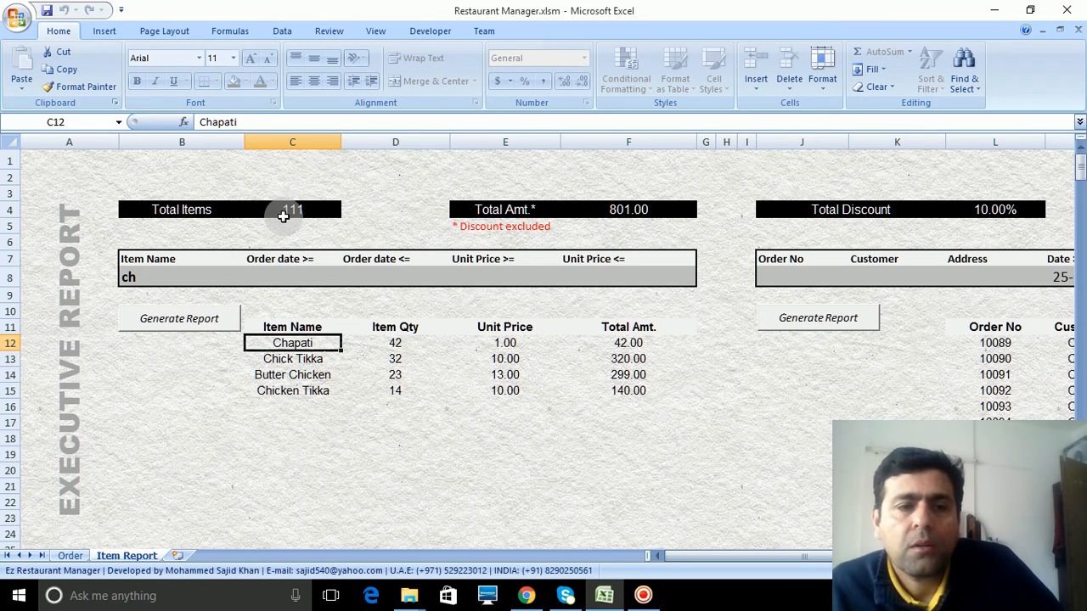
pyautogui.moveTo(267, 352)
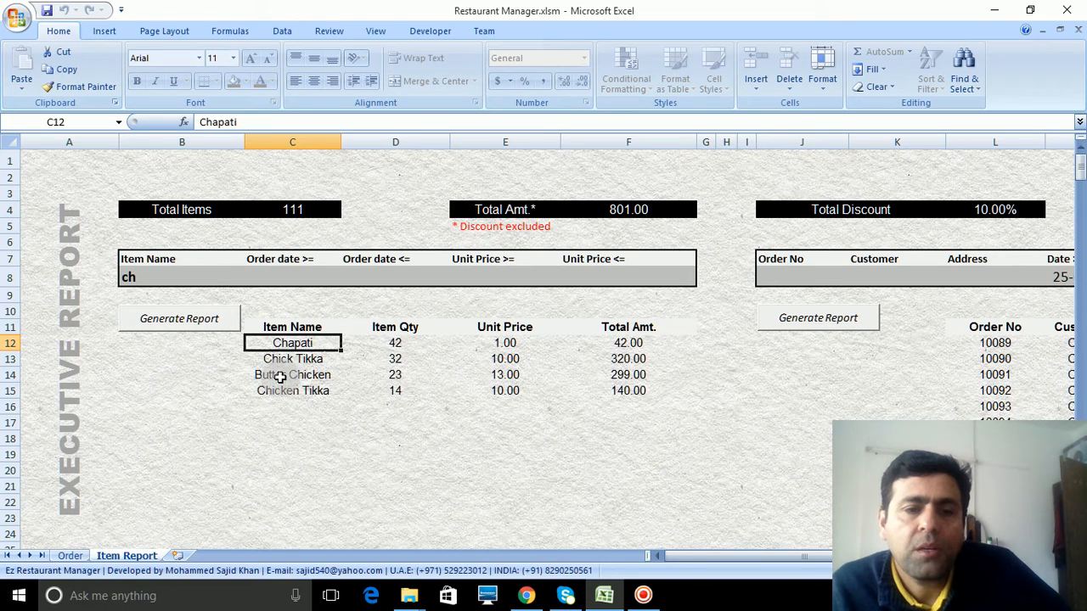
pyautogui.moveTo(331, 398)
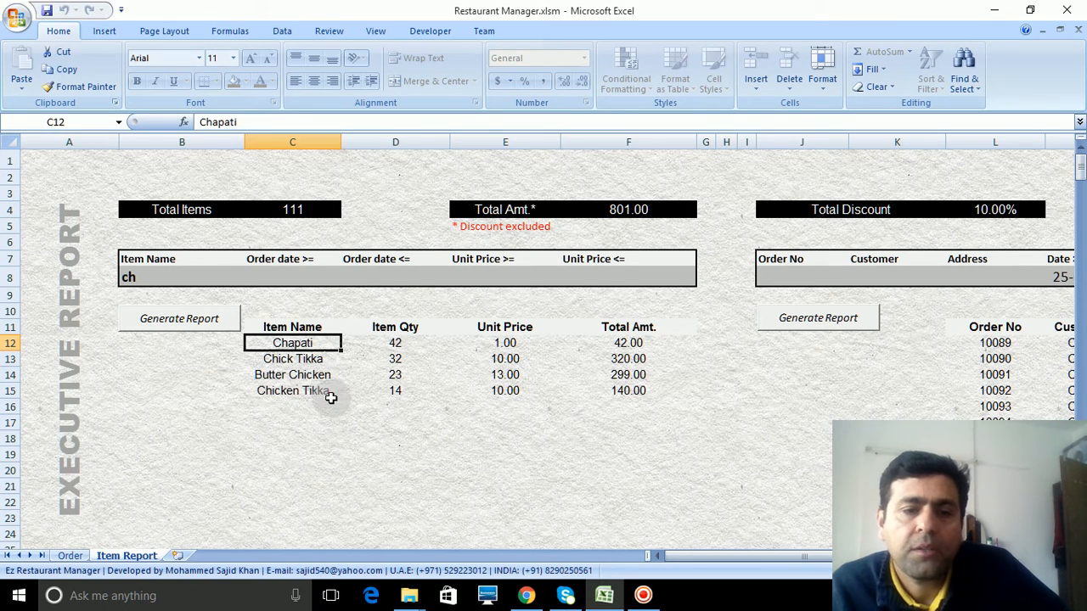
pyautogui.moveTo(310, 367)
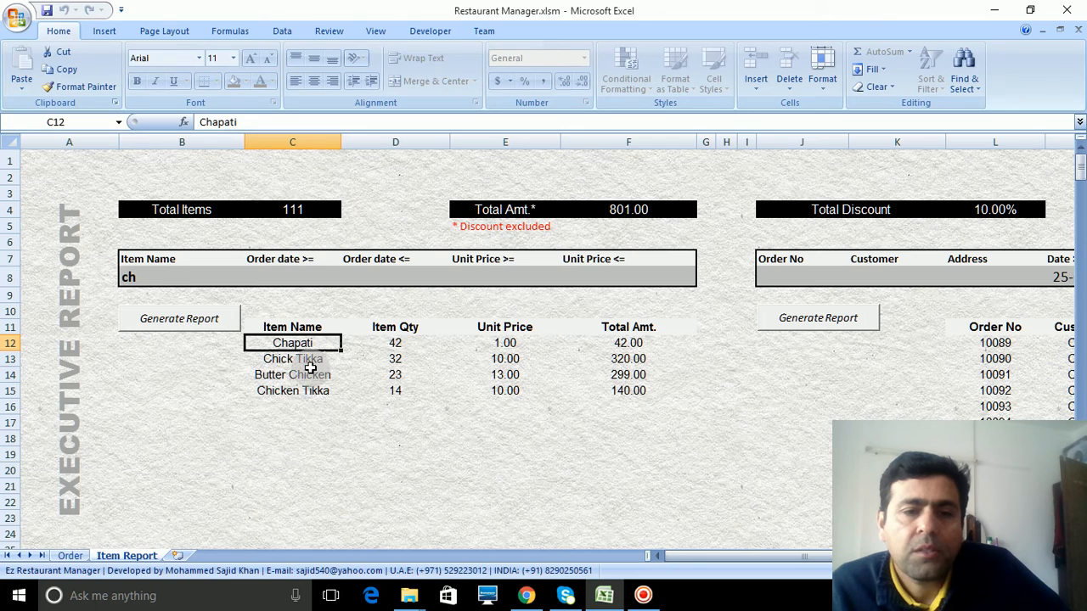
pyautogui.moveTo(391, 359)
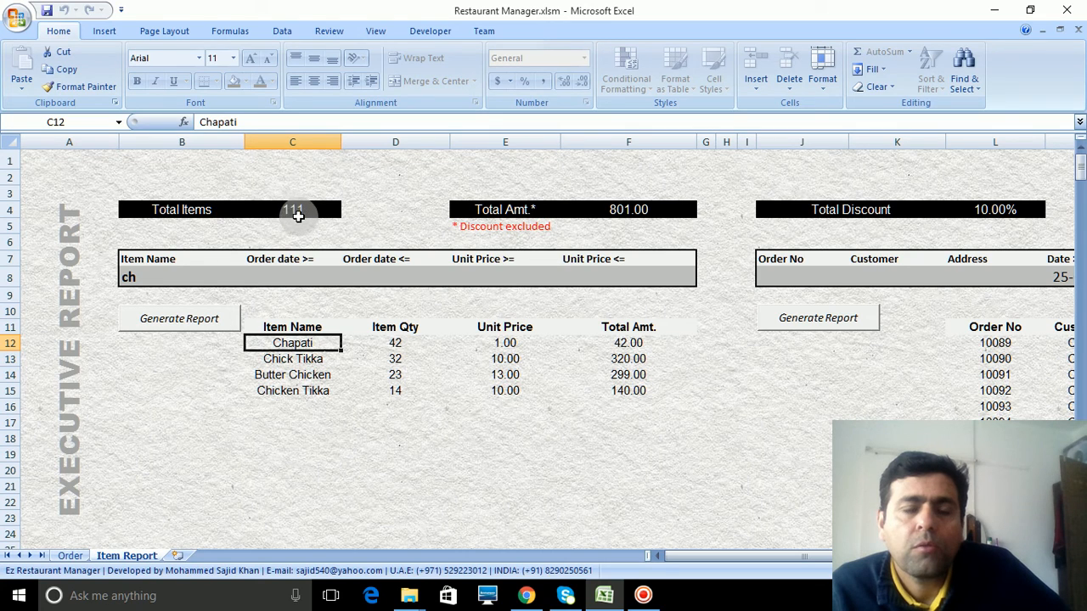
pyautogui.moveTo(552, 233)
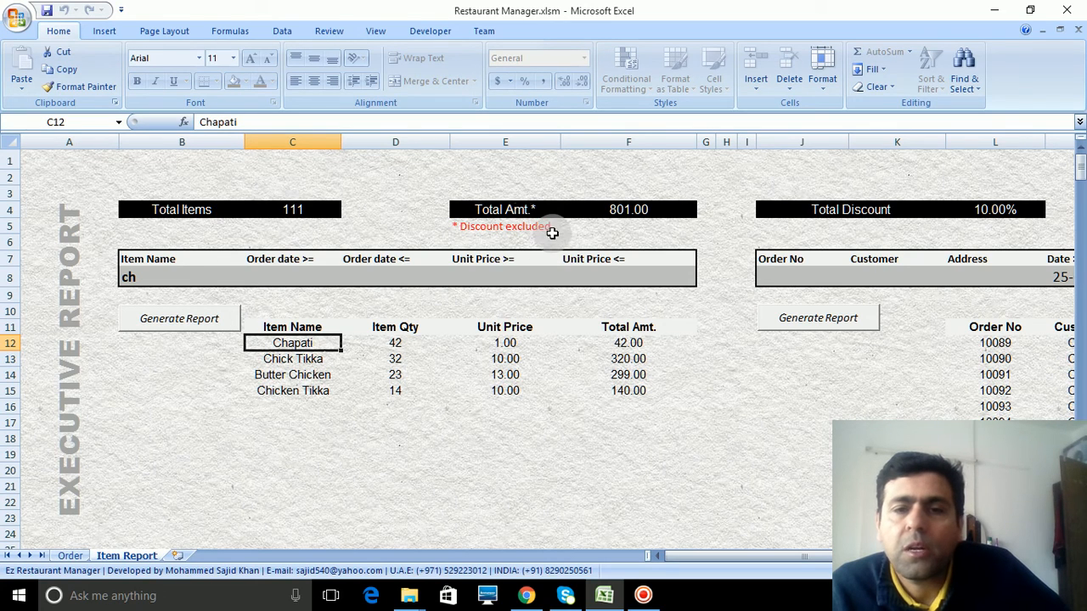
pyautogui.moveTo(610, 219)
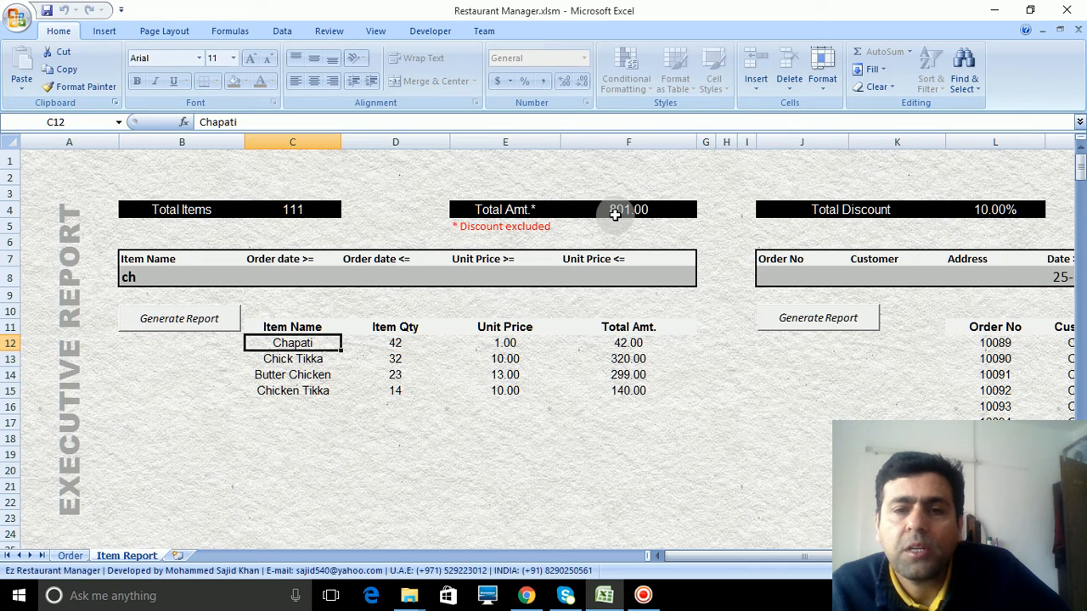
pyautogui.hscroll(3)
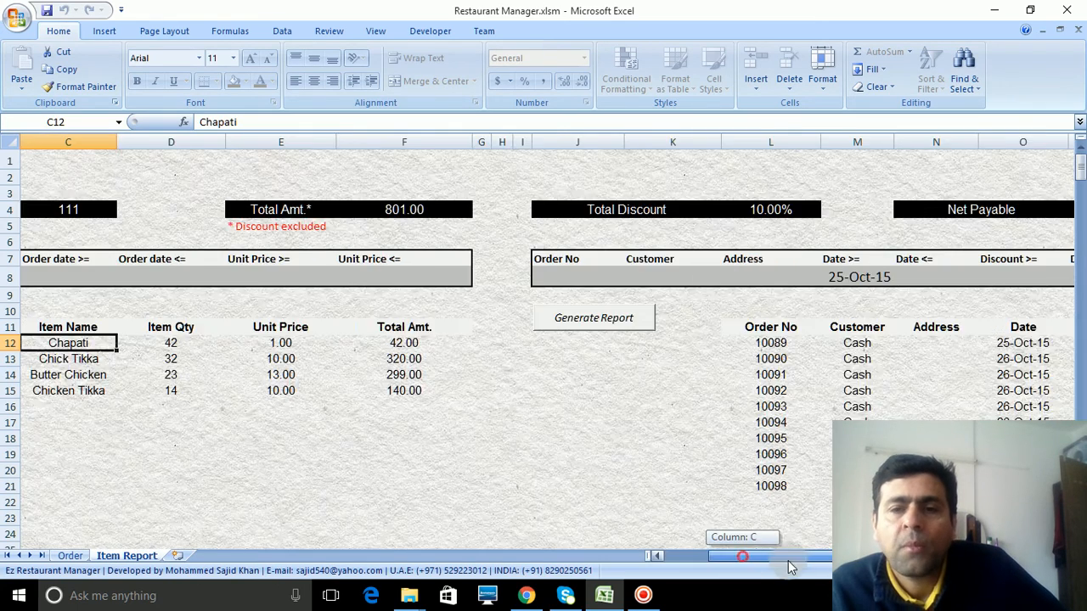
pyautogui.hscroll(3)
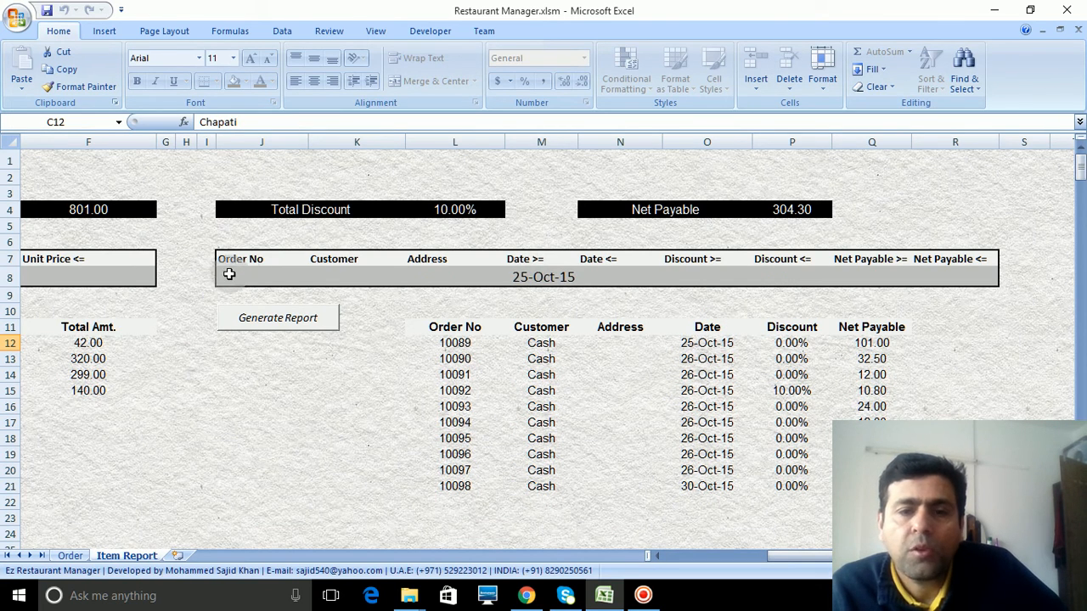
pyautogui.moveTo(501, 266)
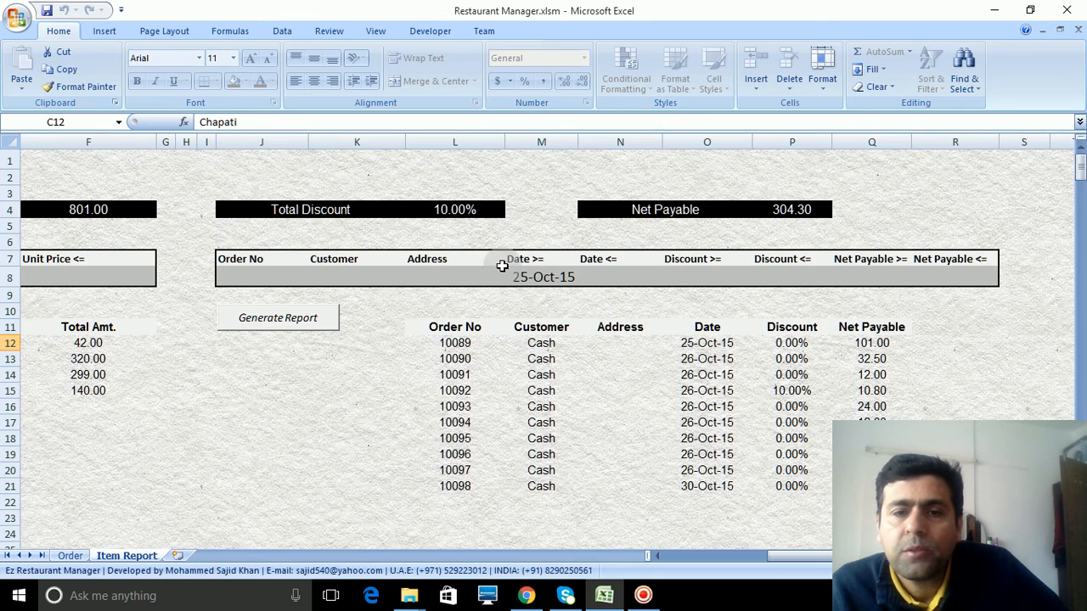
pyautogui.moveTo(416, 266)
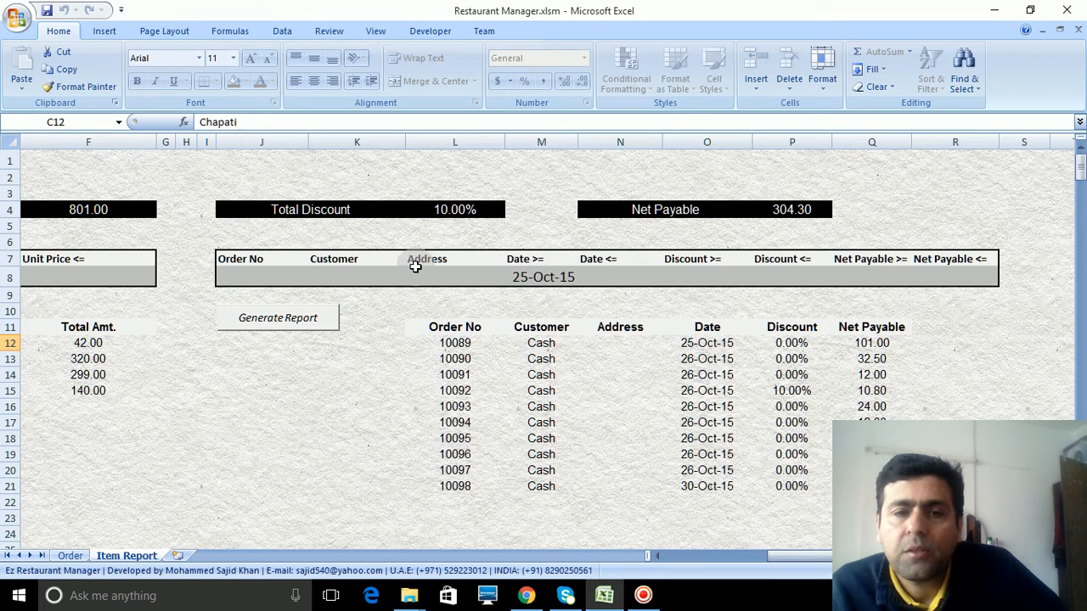
pyautogui.click(356, 278)
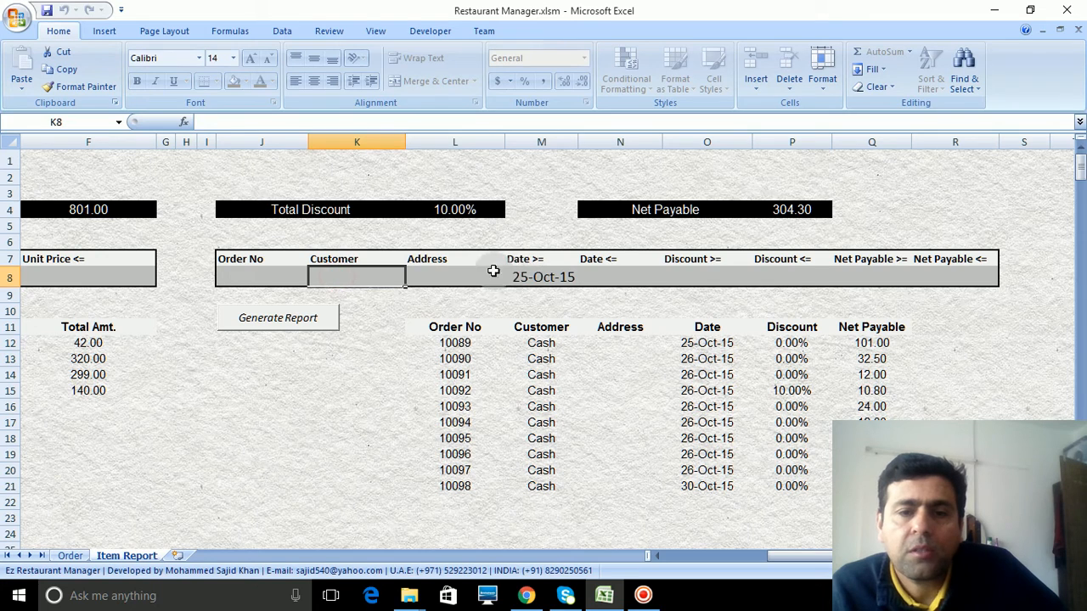
pyautogui.moveTo(550, 268)
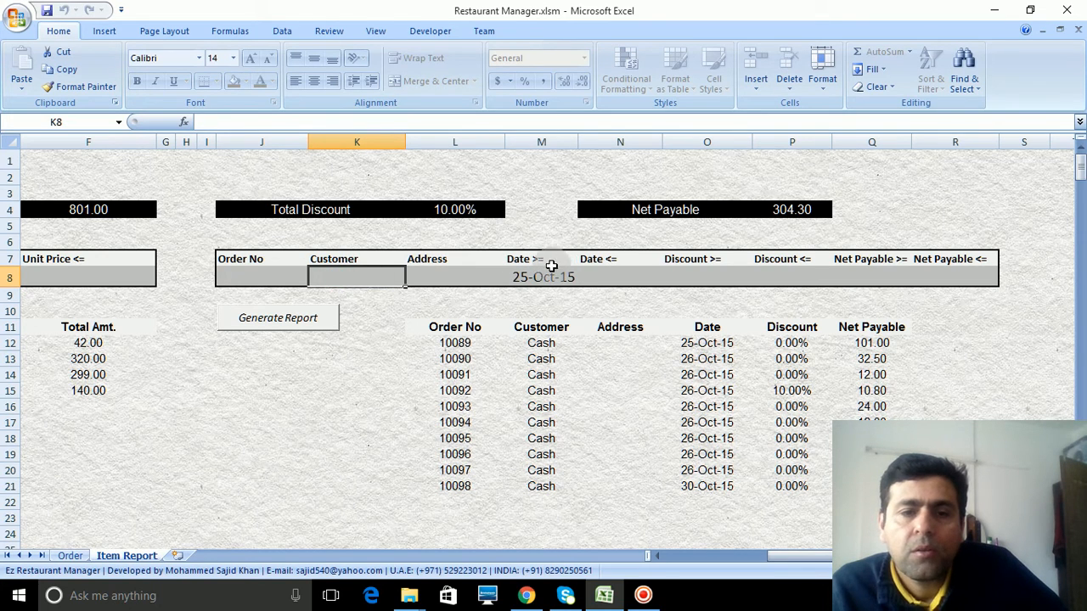
pyautogui.click(543, 277)
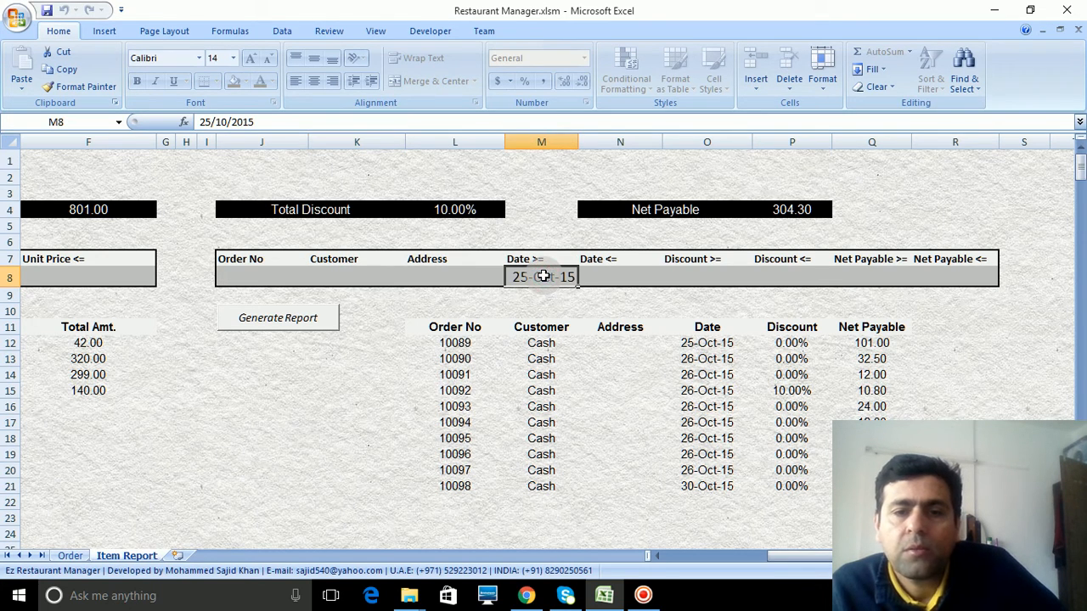
pyautogui.click(356, 343)
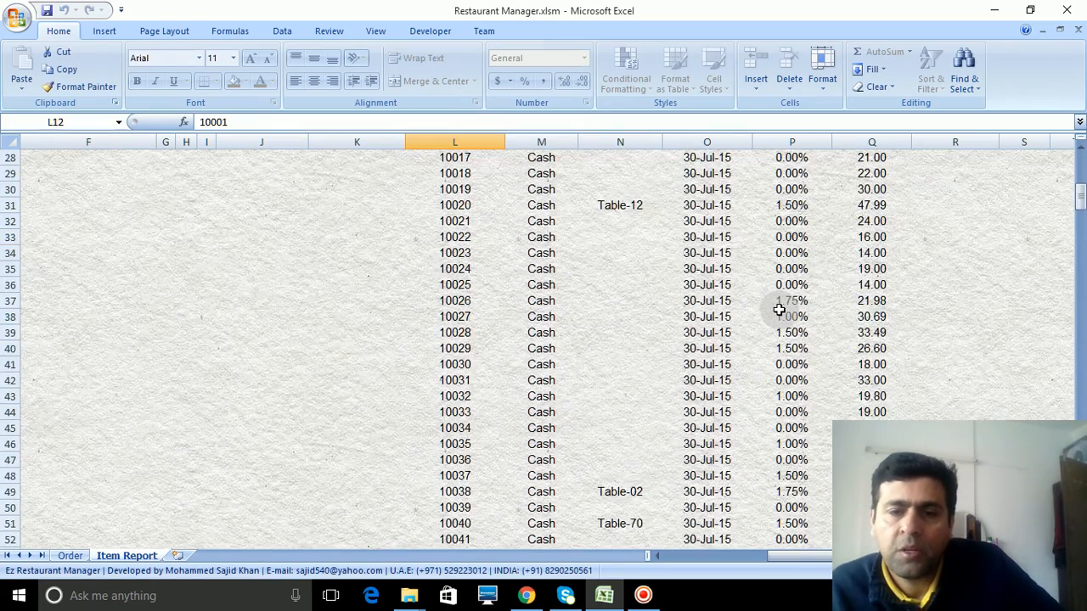
pyautogui.scroll(-3)
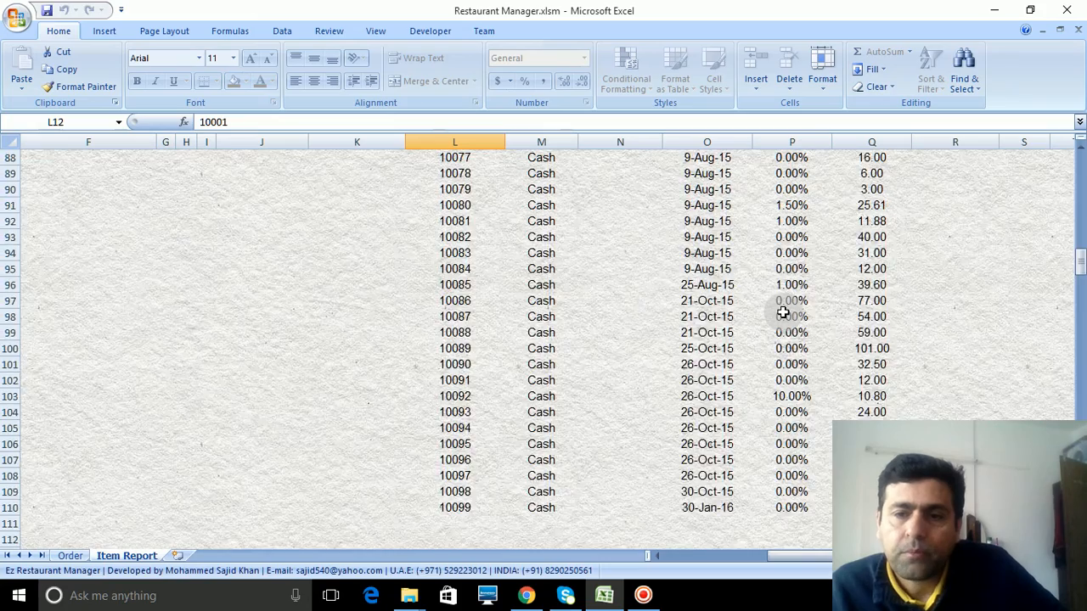
pyautogui.scroll(3)
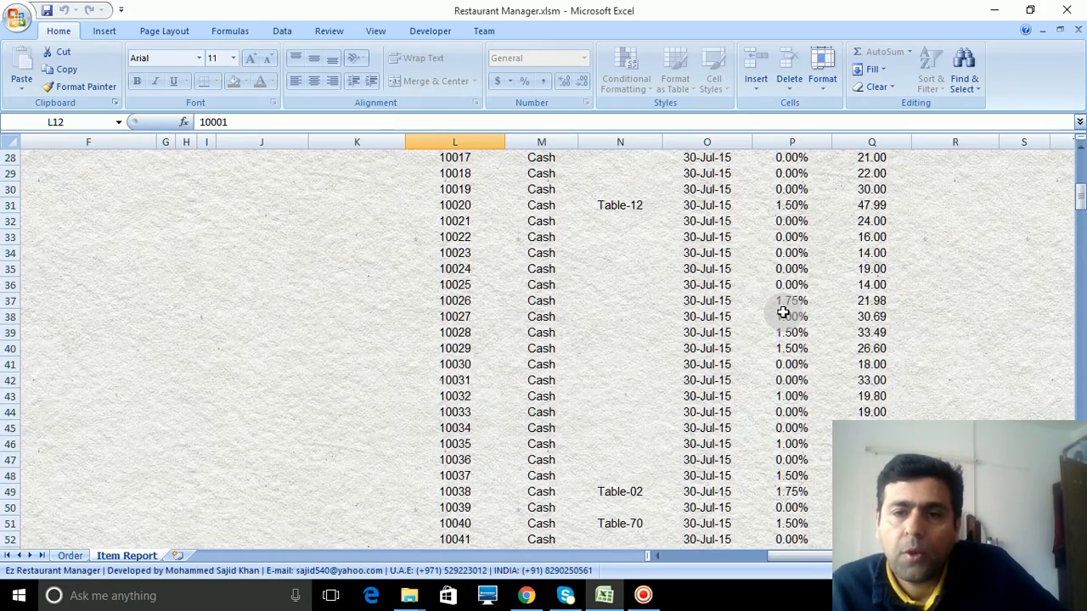
pyautogui.scroll(3)
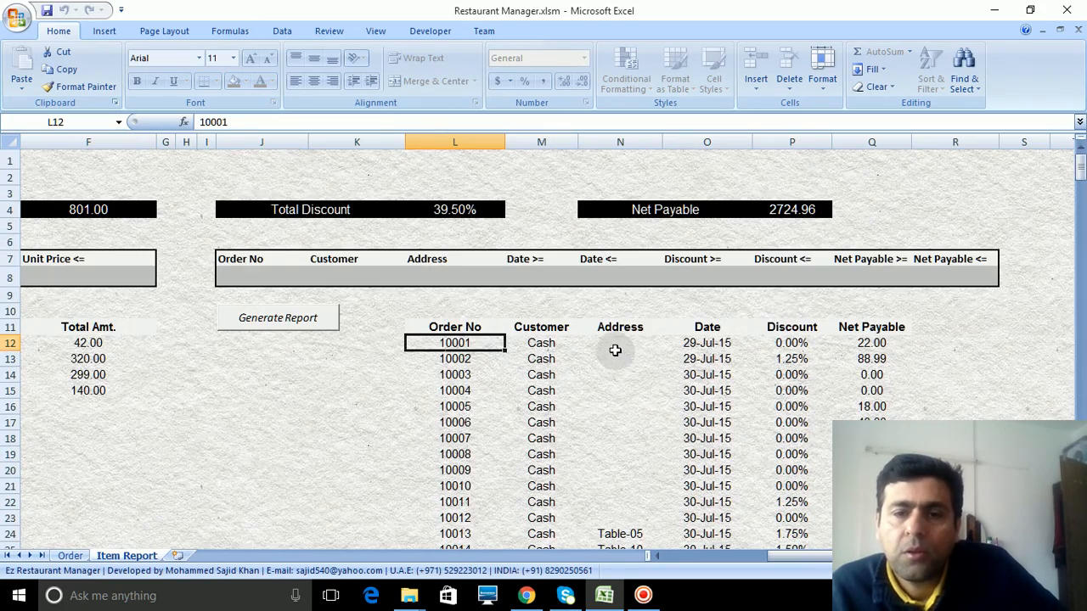
pyautogui.moveTo(518, 280)
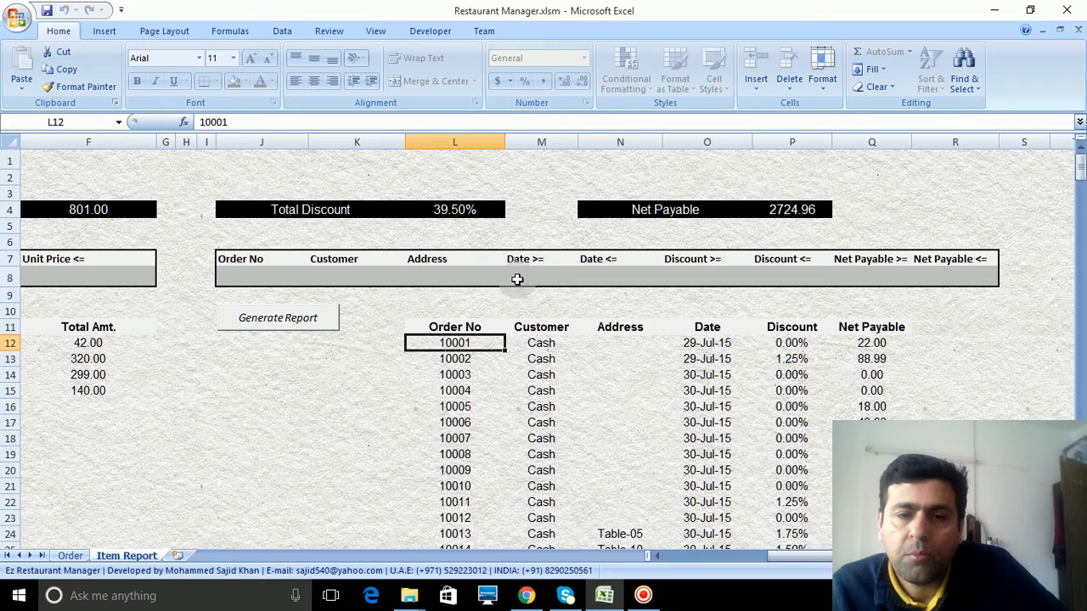
pyautogui.moveTo(702, 306)
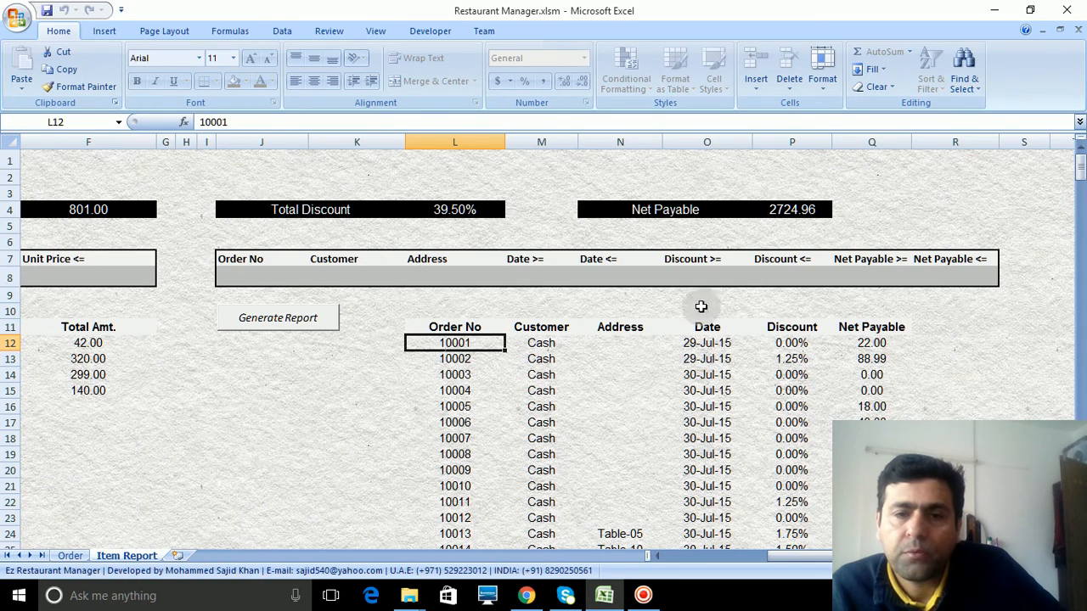
pyautogui.moveTo(729, 271)
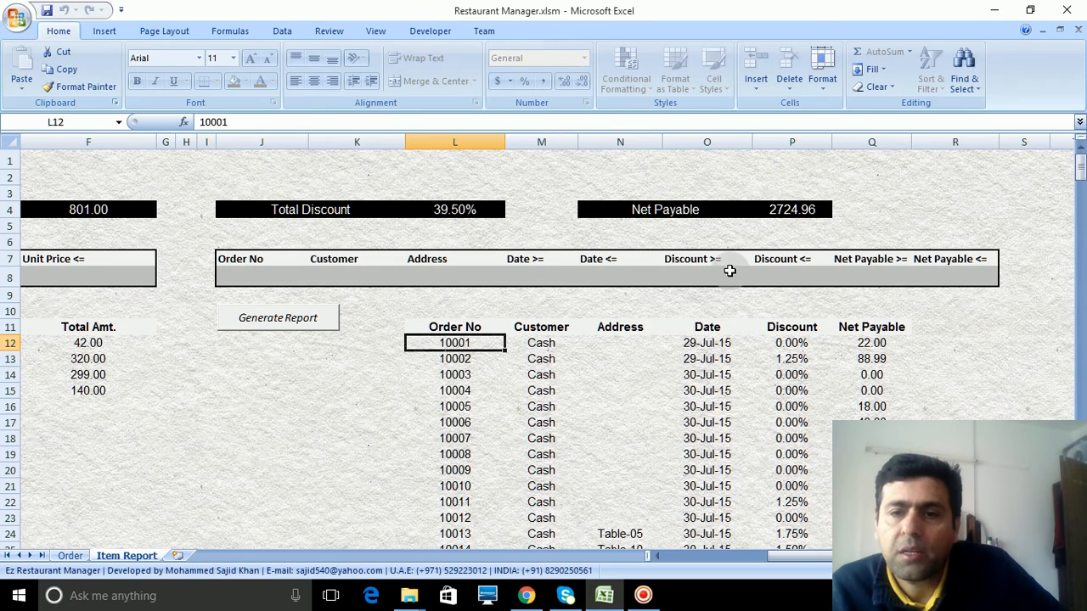
pyautogui.moveTo(857, 259)
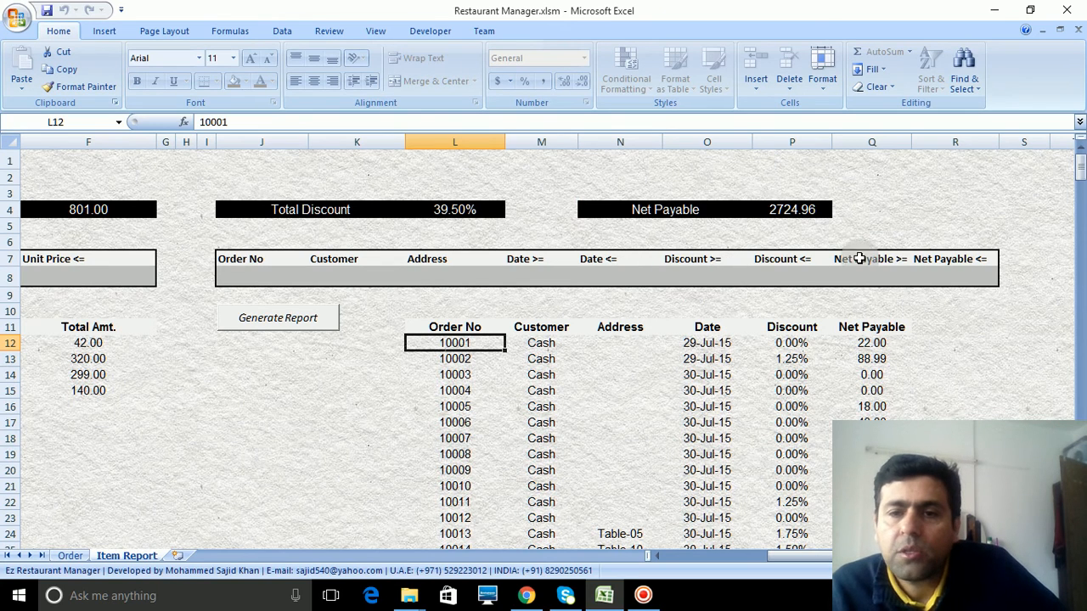
pyautogui.moveTo(293, 289)
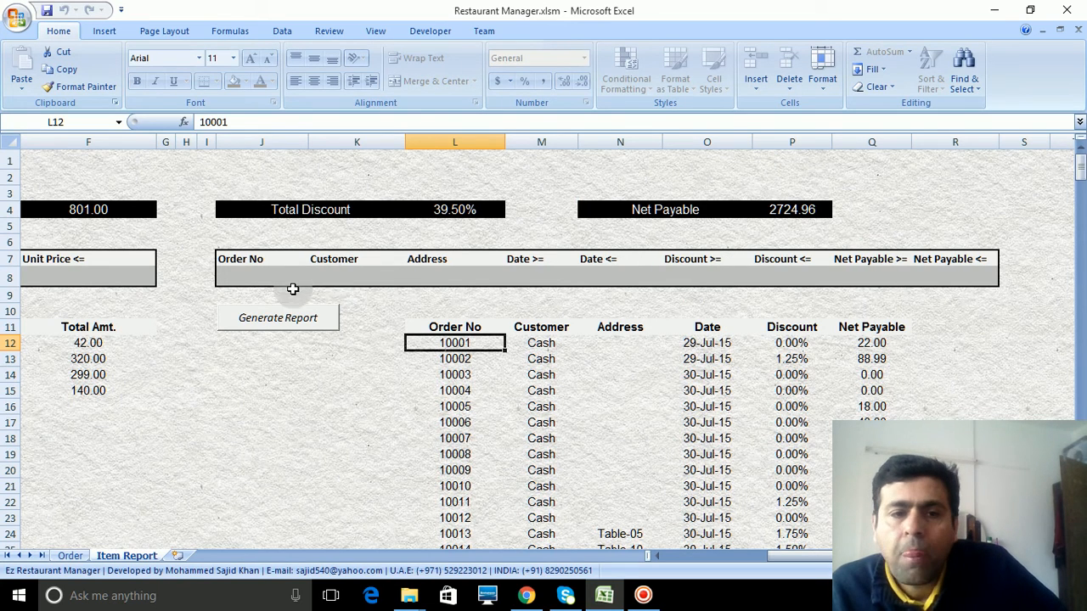
pyautogui.moveTo(669, 271)
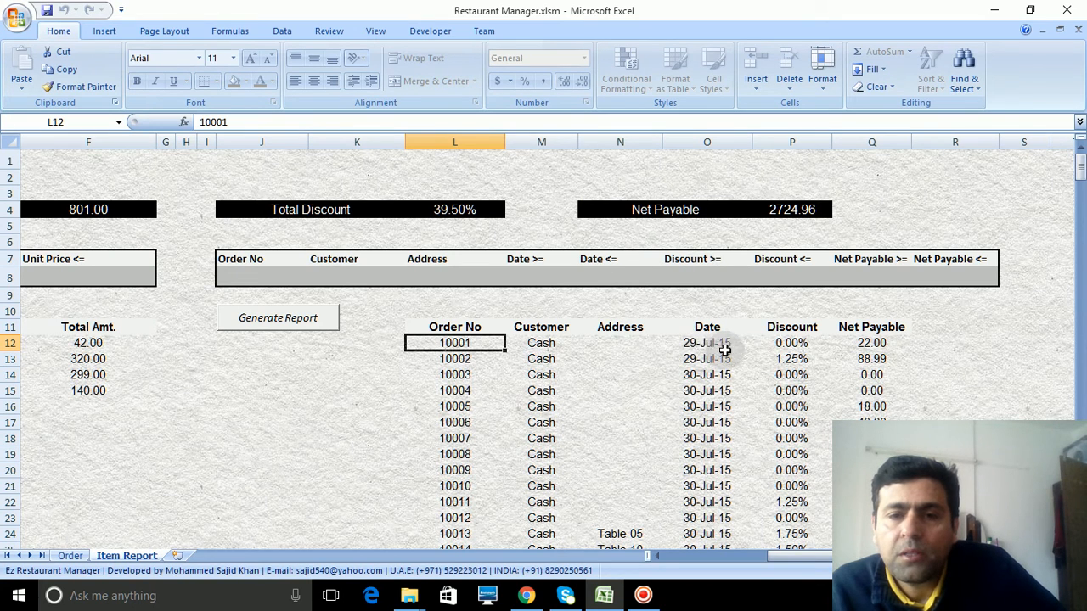
# - Dismiss the protected-cell alert and put 29-Jul-15 into both Date >= and Date <=
pyautogui.click(706, 342)
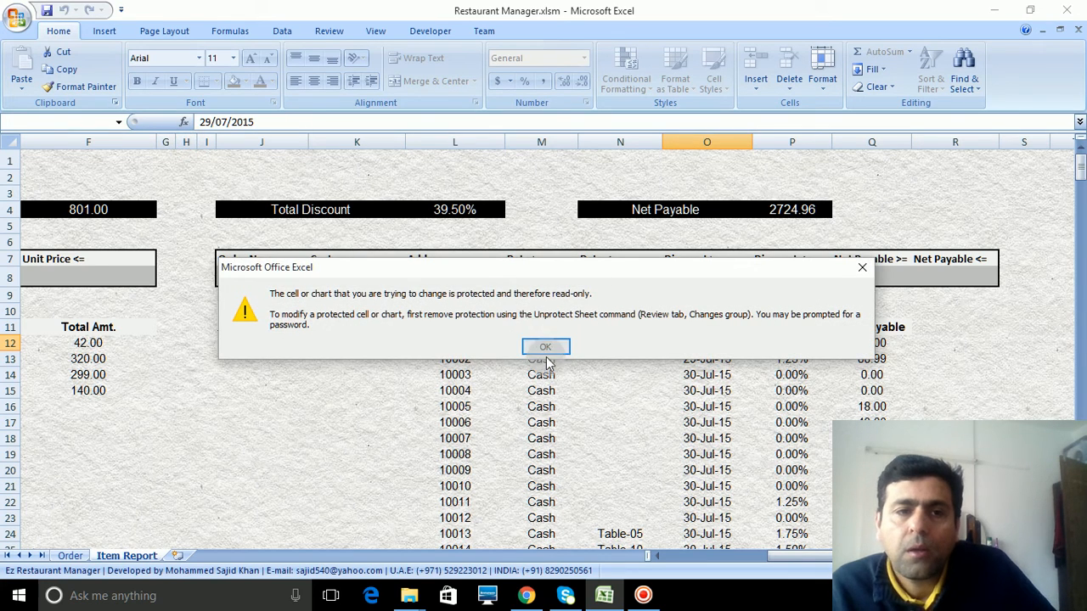
pyautogui.moveTo(533, 276)
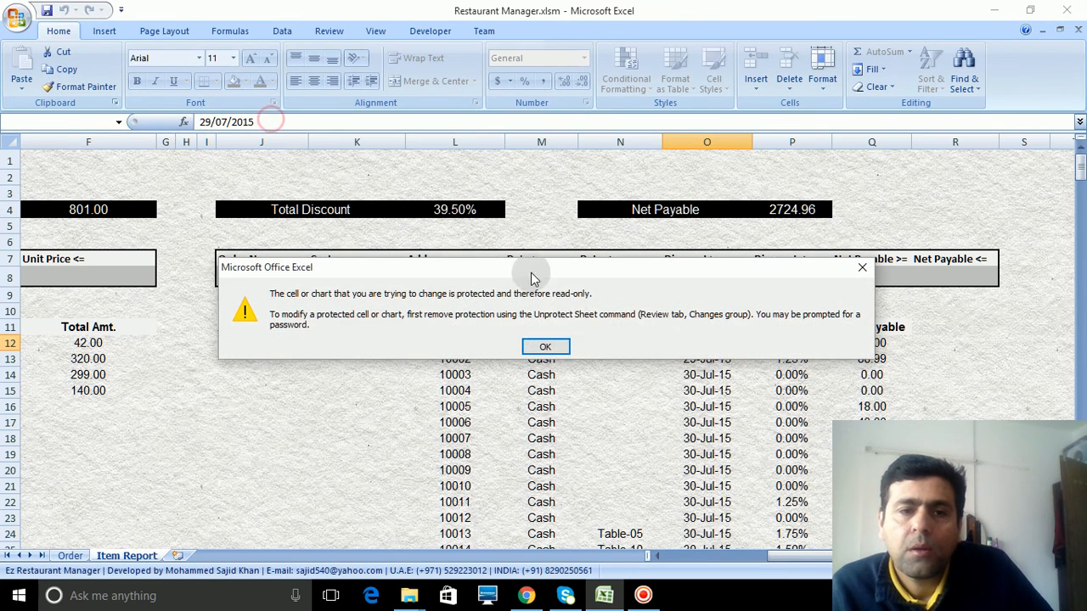
pyautogui.click(546, 346)
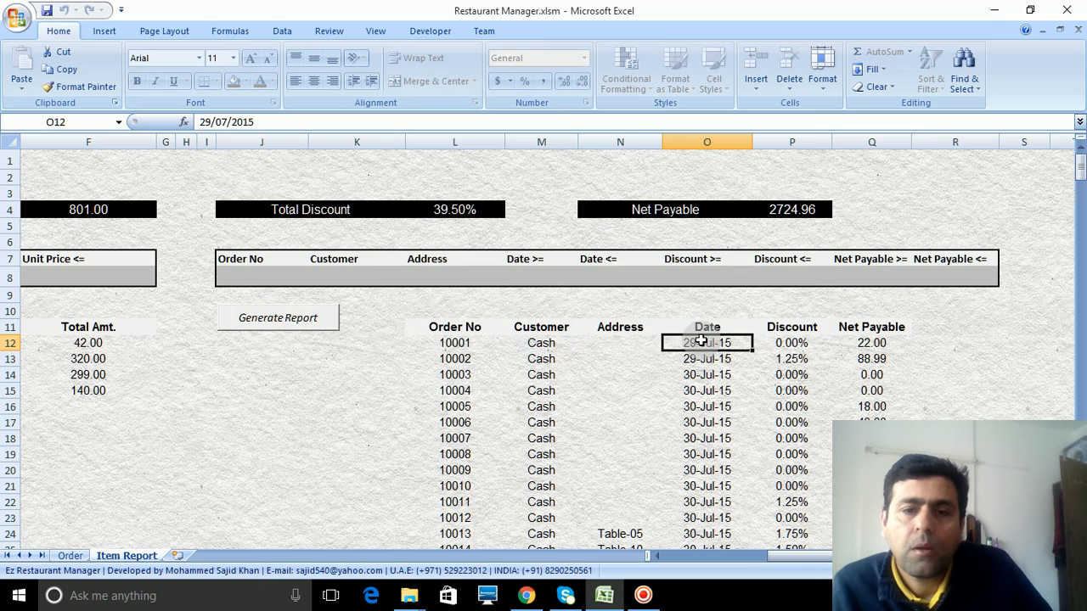
pyautogui.click(541, 274)
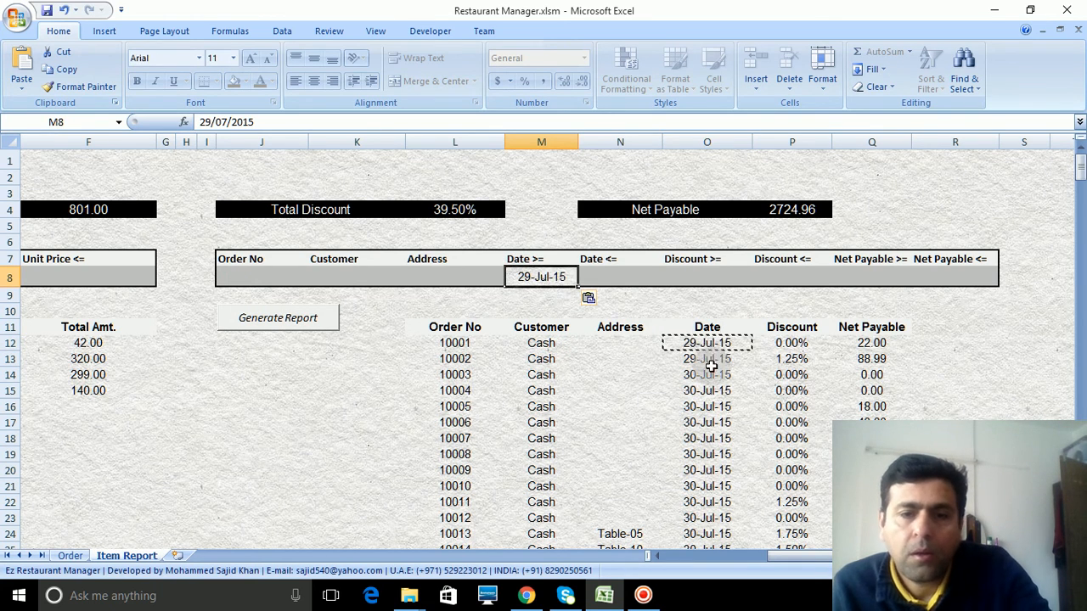
pyautogui.click(707, 358)
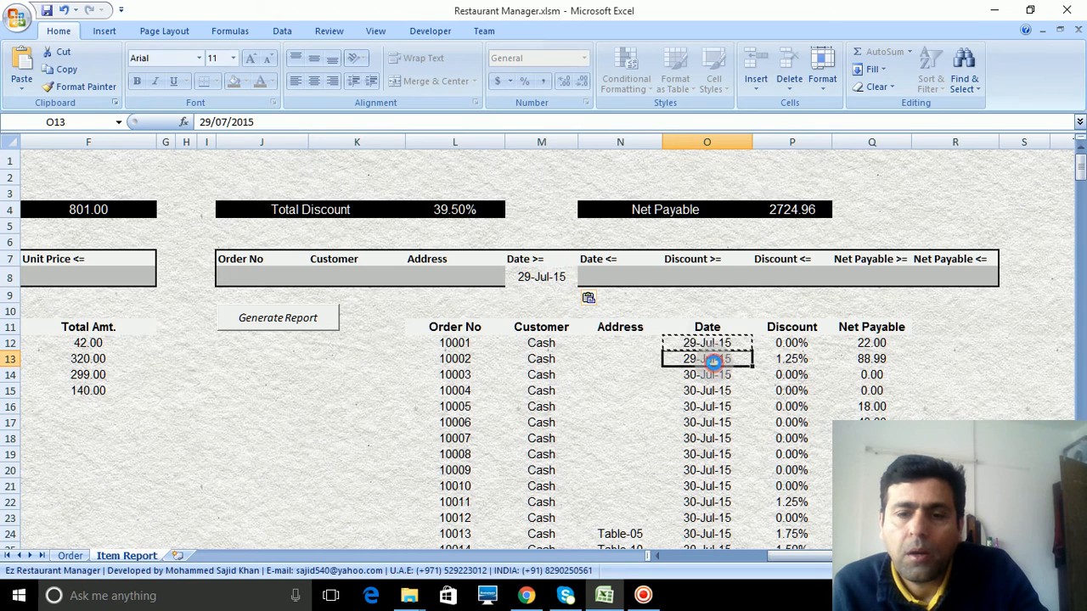
pyautogui.click(620, 277)
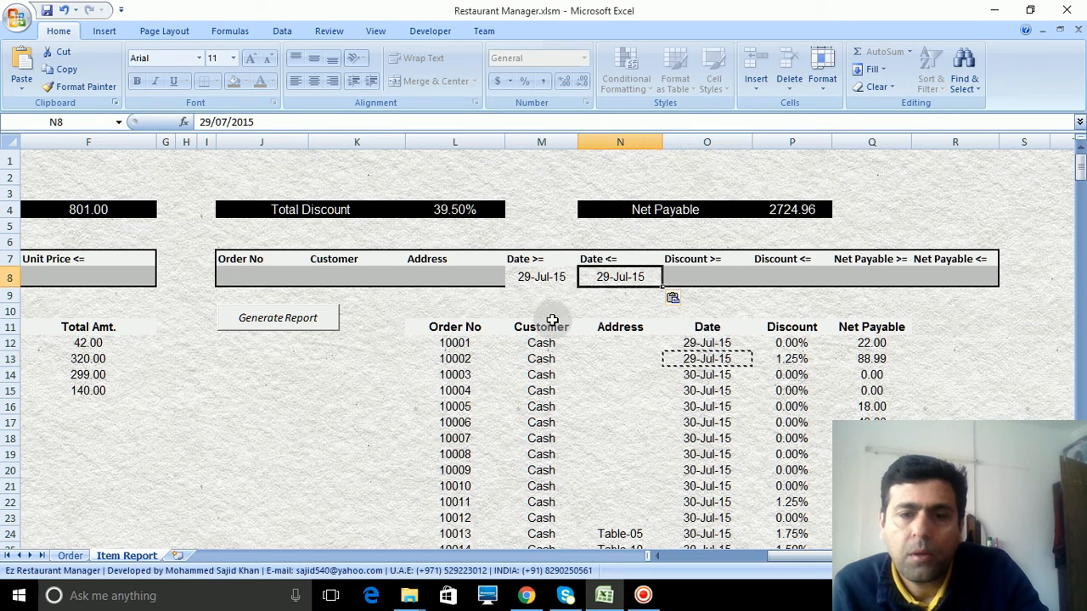
pyautogui.click(357, 375)
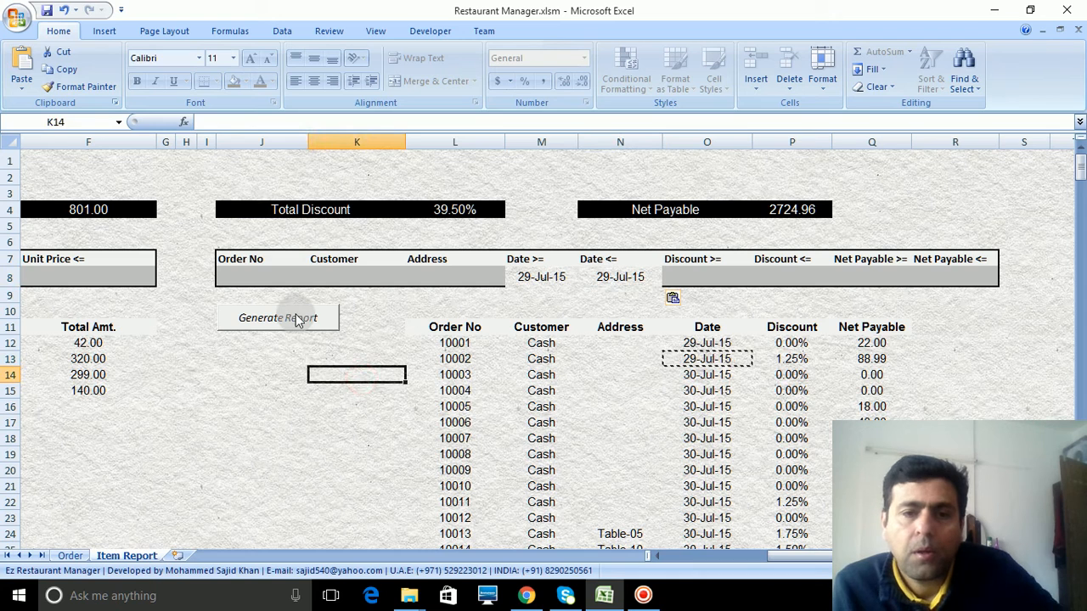
# - Generate the order report, leaving only orders 10001 and 10002 totalling 110.99
pyautogui.click(277, 316)
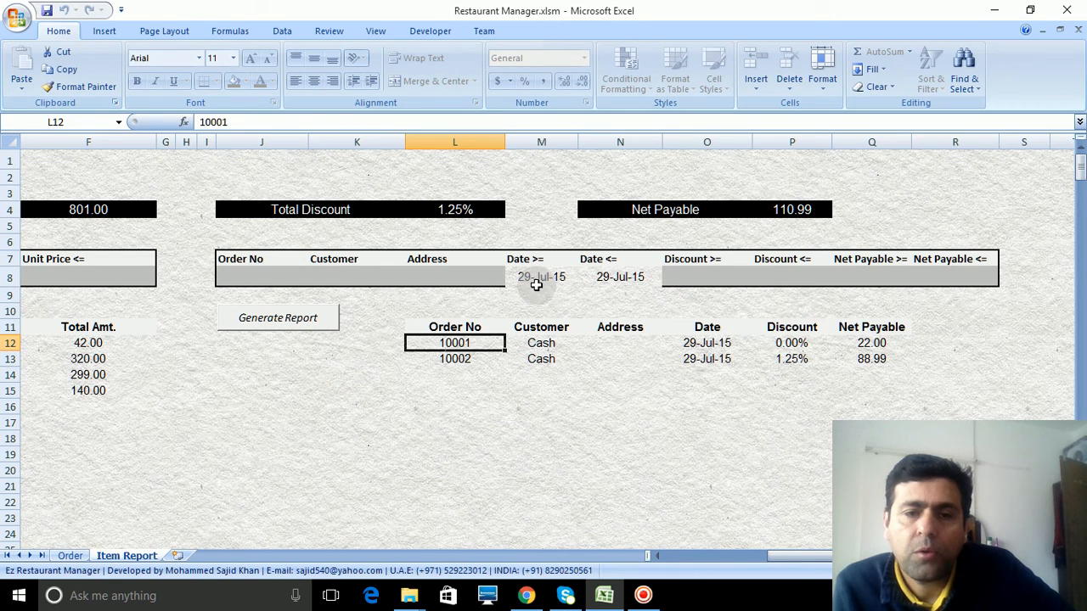
pyautogui.moveTo(533, 271)
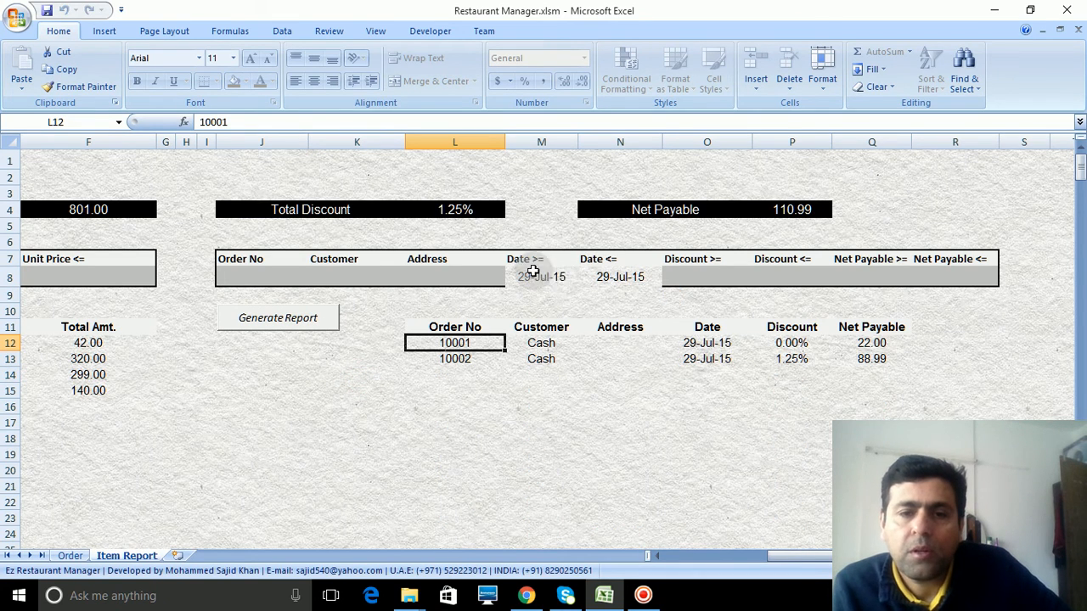
pyautogui.moveTo(516, 291)
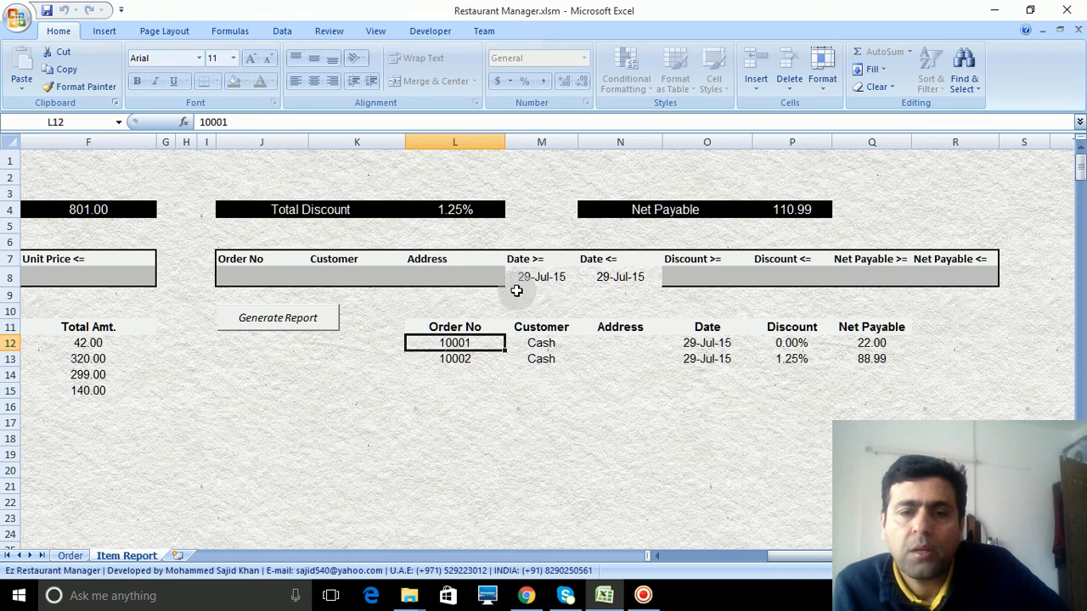
pyautogui.moveTo(532, 287)
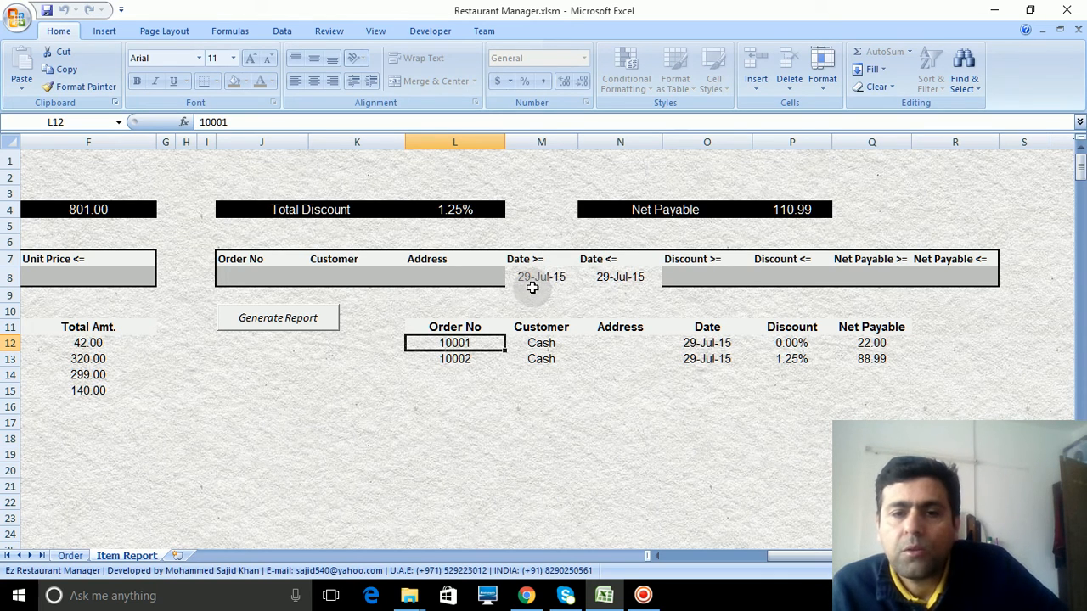
pyautogui.moveTo(731, 338)
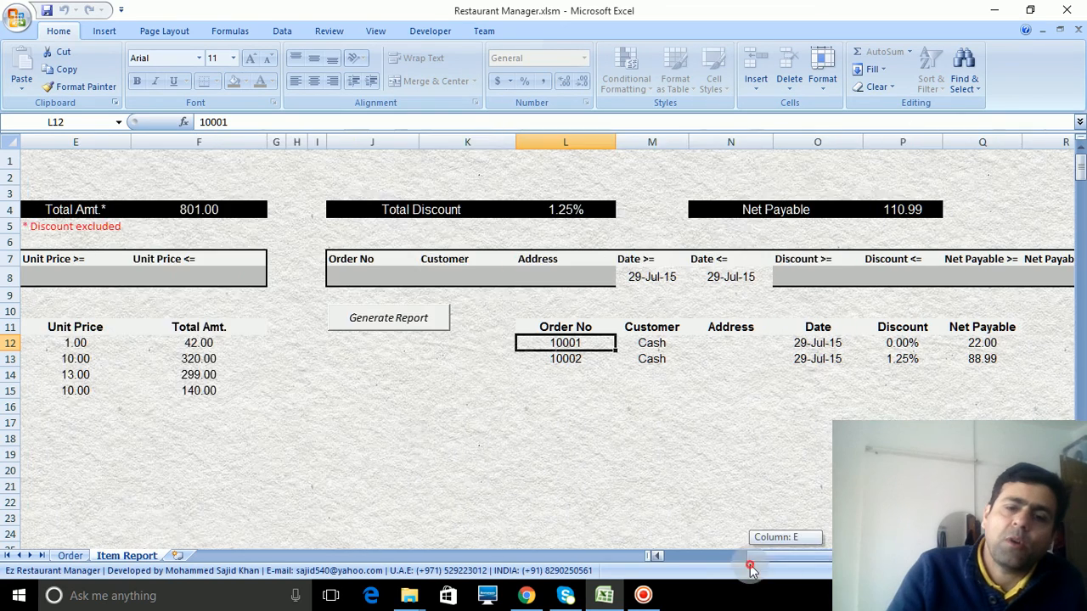
# - Return to the Order sheet showing order 10099's 56.00 bill beside the menu
pyautogui.click(69, 555)
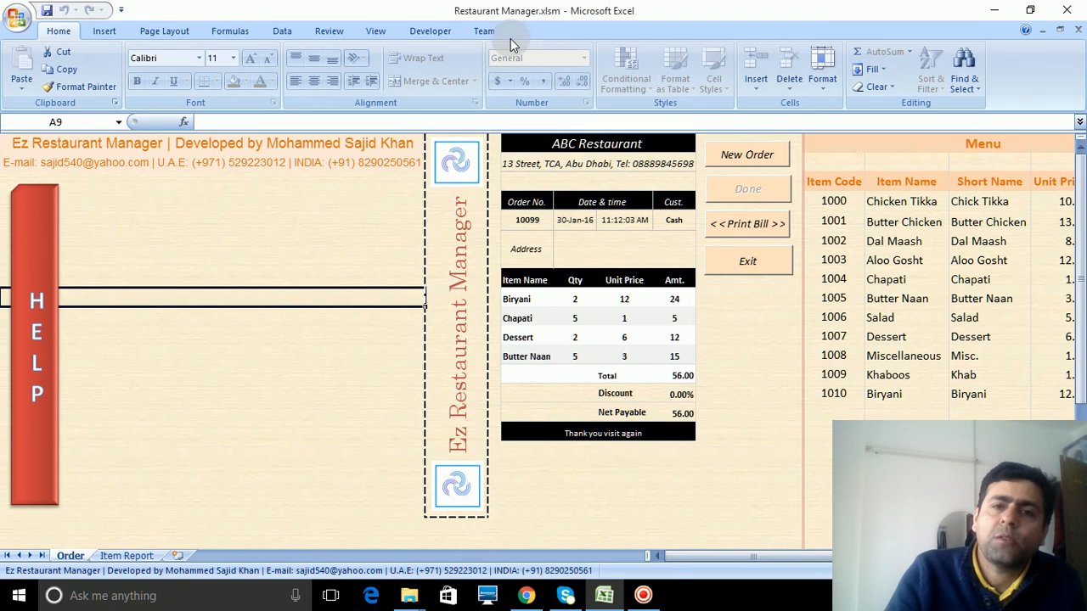
pyautogui.moveTo(653, 257)
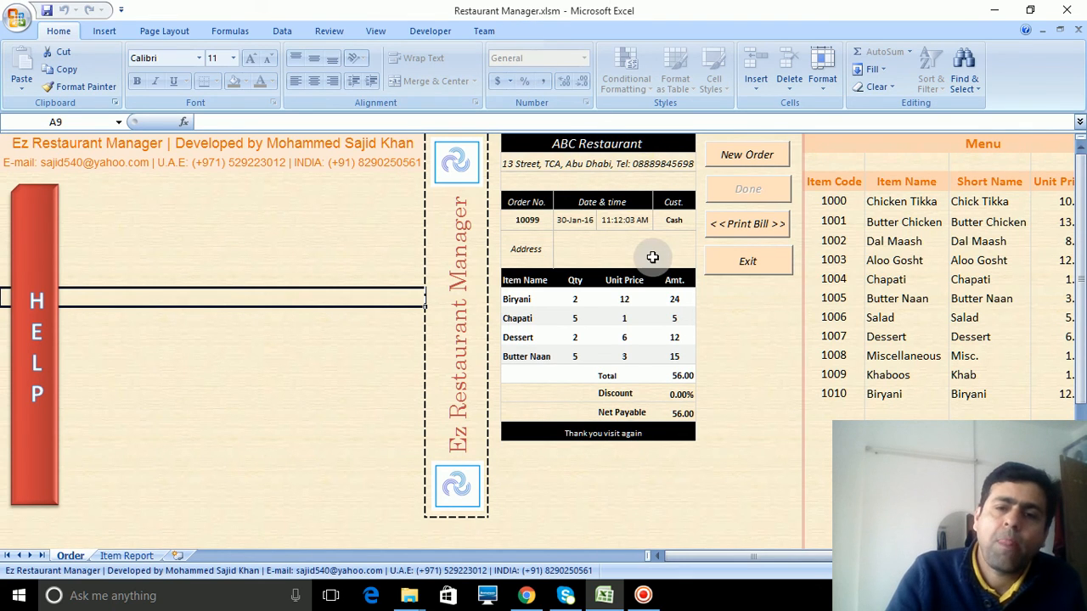